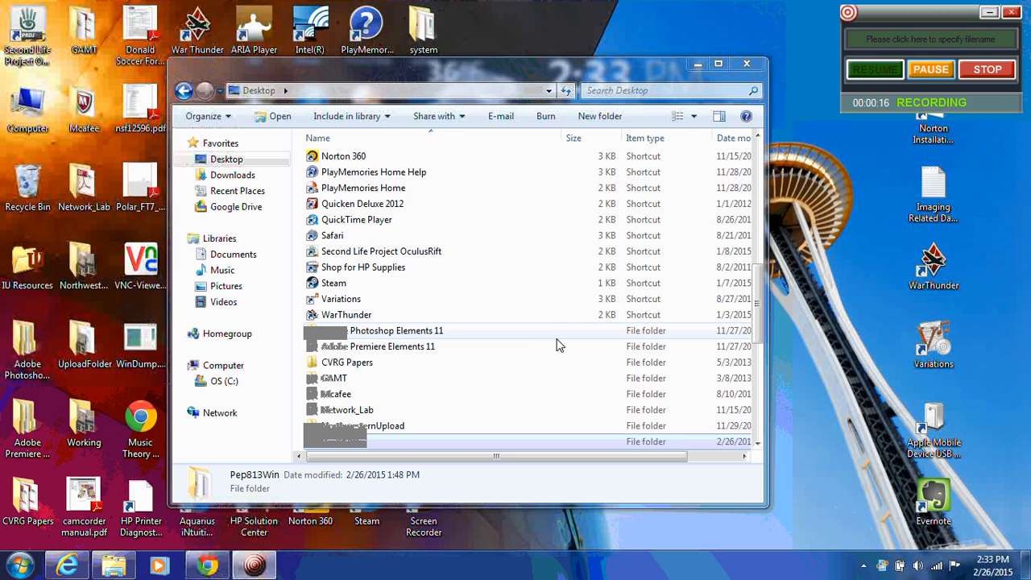
{"action": "mouse_move", "coordinate": [548, 343]}
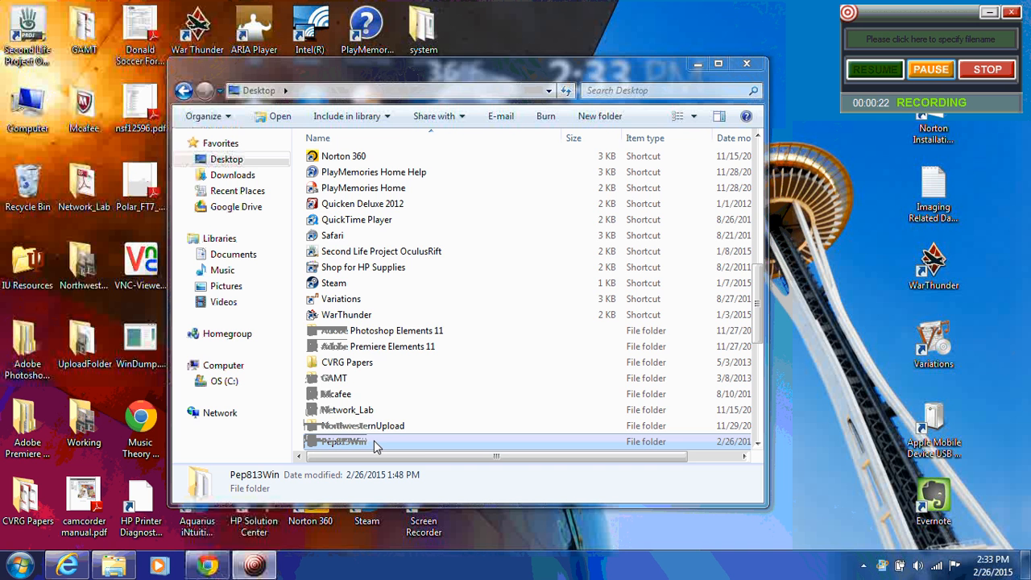
Step: Launch Pep8.exe from the desktop's Pep813Win folder, allowing the unverified application to run
{"action": "double_click", "coordinate": [342, 441]}
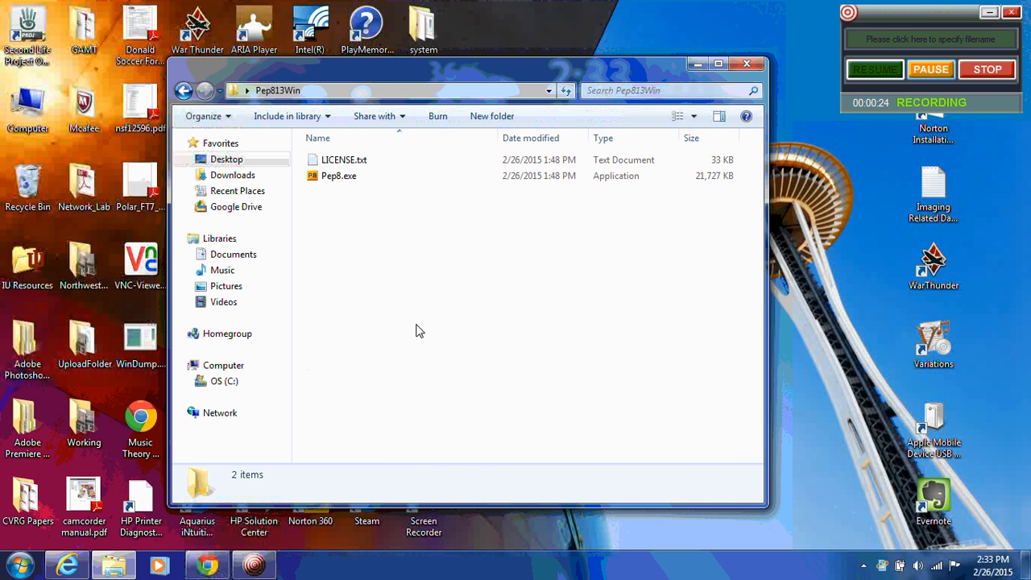
{"action": "left_click", "coordinate": [338, 176]}
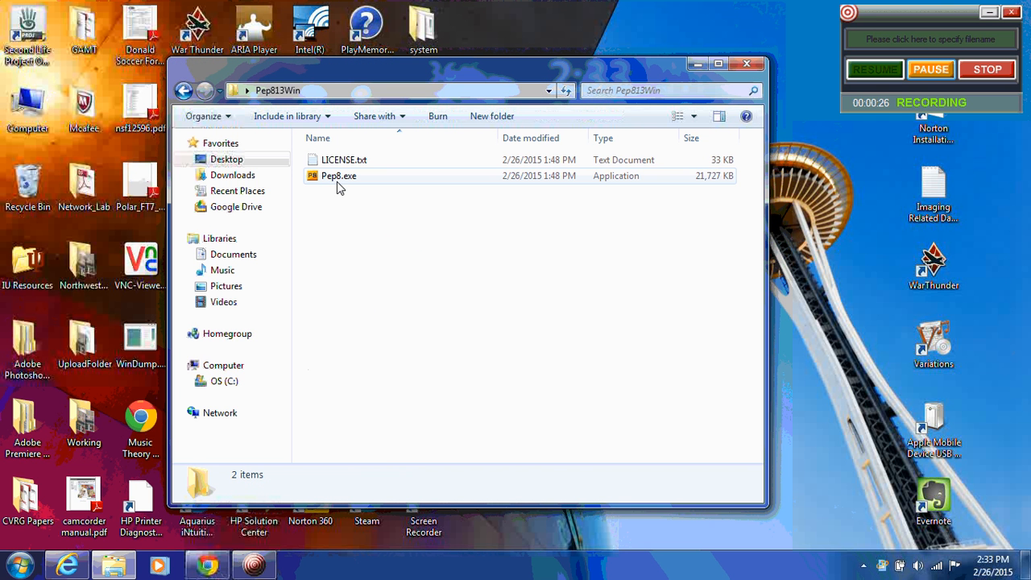
{"action": "left_click", "coordinate": [339, 175]}
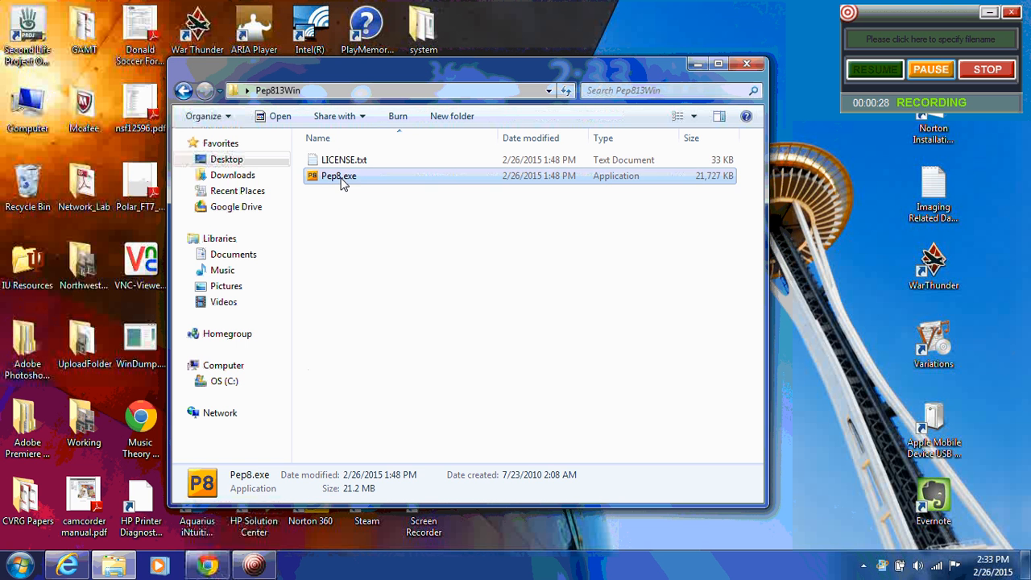
{"action": "double_click", "coordinate": [338, 176]}
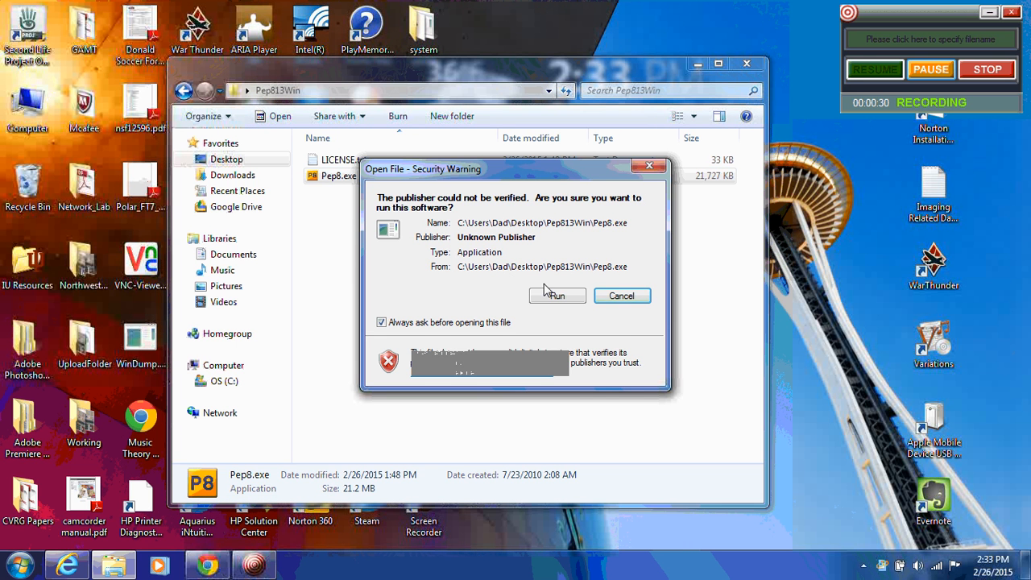
{"action": "left_click", "coordinate": [557, 296]}
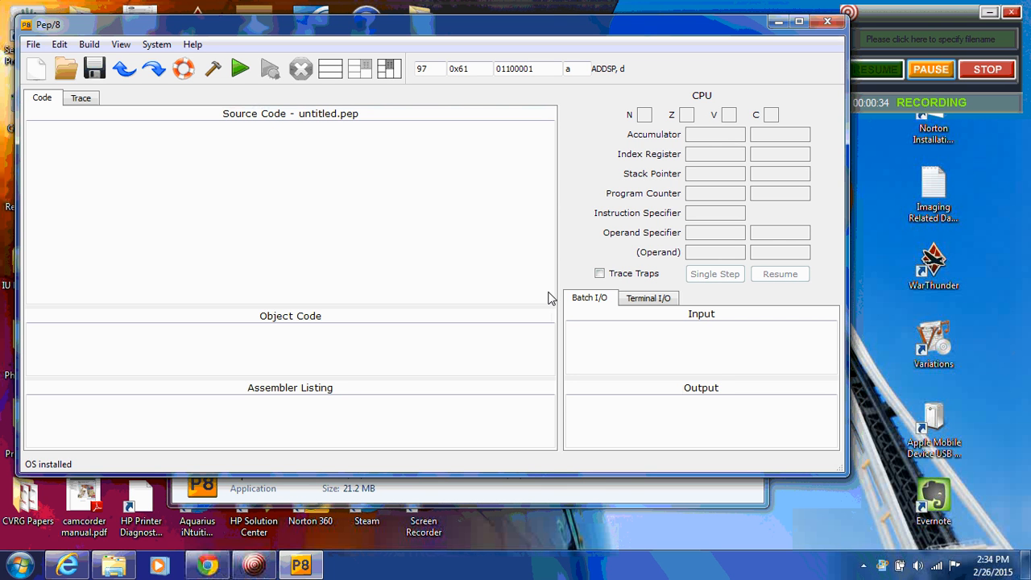
{"action": "mouse_move", "coordinate": [290, 153]}
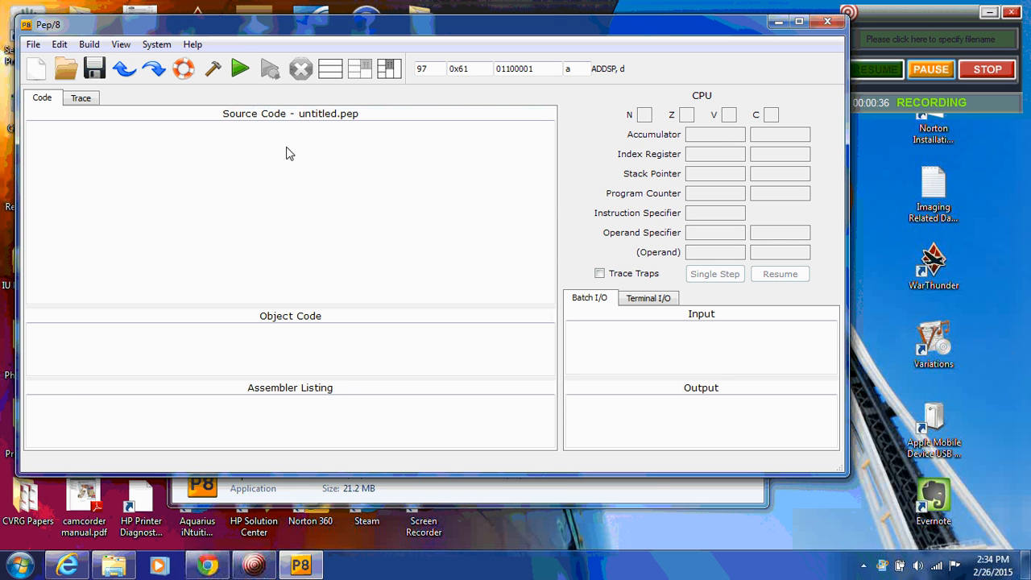
{"action": "mouse_move", "coordinate": [744, 223]}
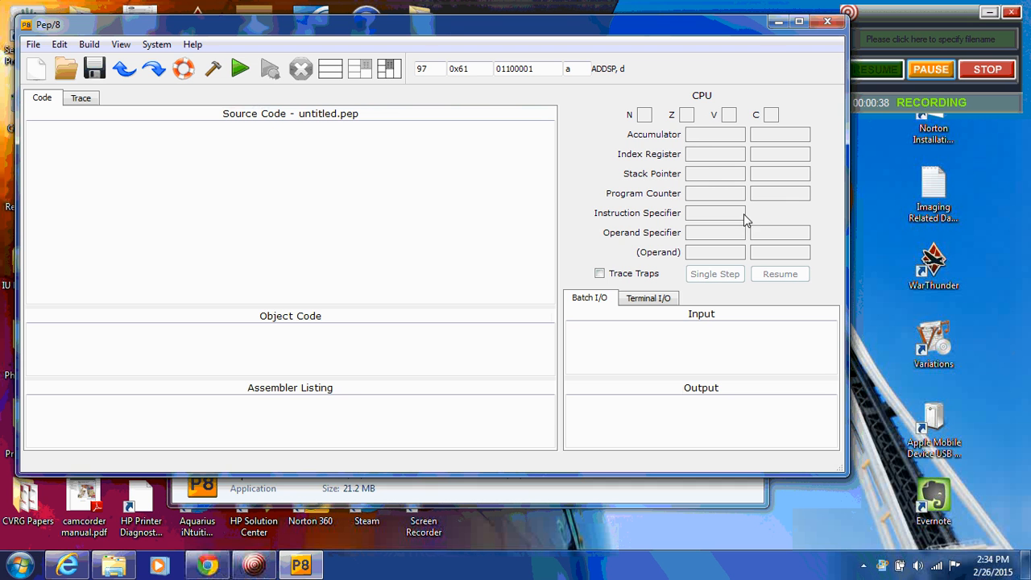
{"action": "mouse_move", "coordinate": [571, 141]}
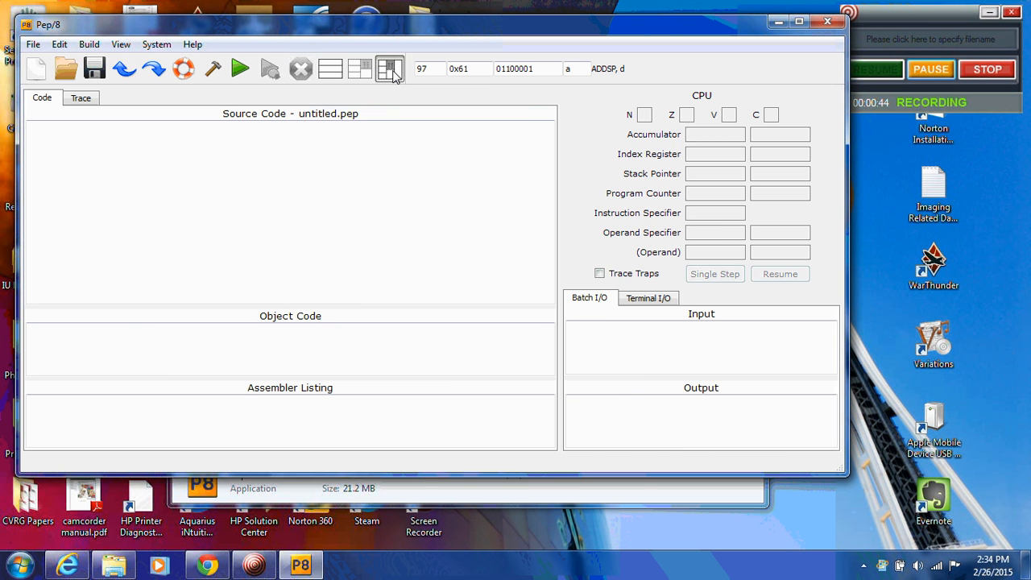
Step: Switch to the Code/CPU/Memory layout and try test values 20 30 40 in the Batch I/O input
{"action": "left_click", "coordinate": [390, 68]}
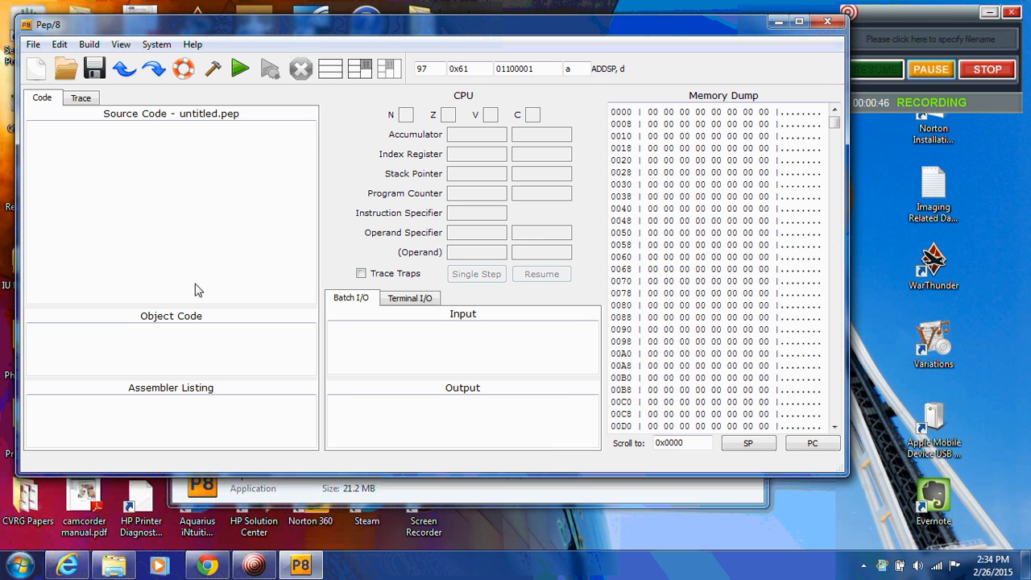
{"action": "mouse_move", "coordinate": [499, 224]}
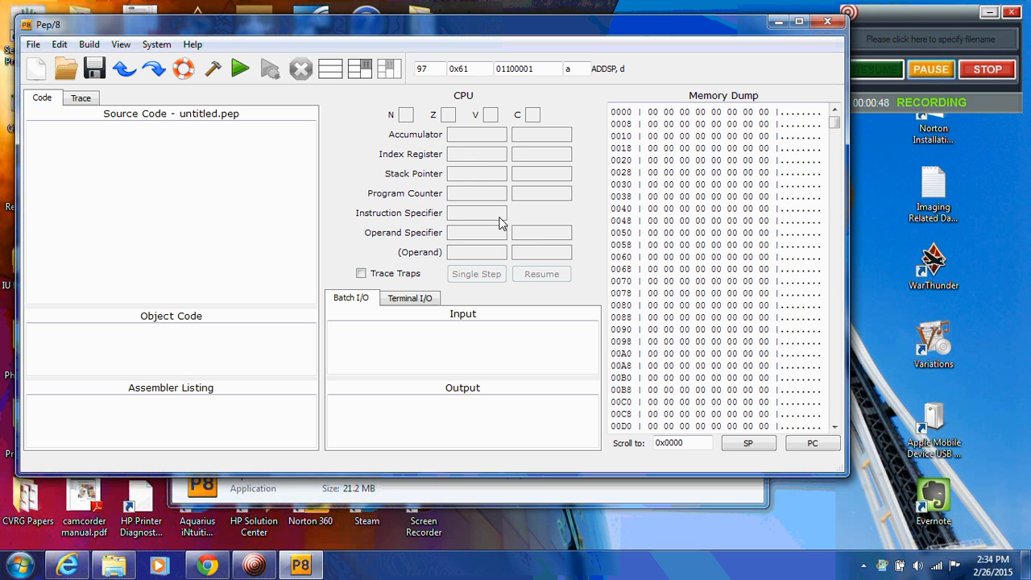
{"action": "mouse_move", "coordinate": [450, 135]}
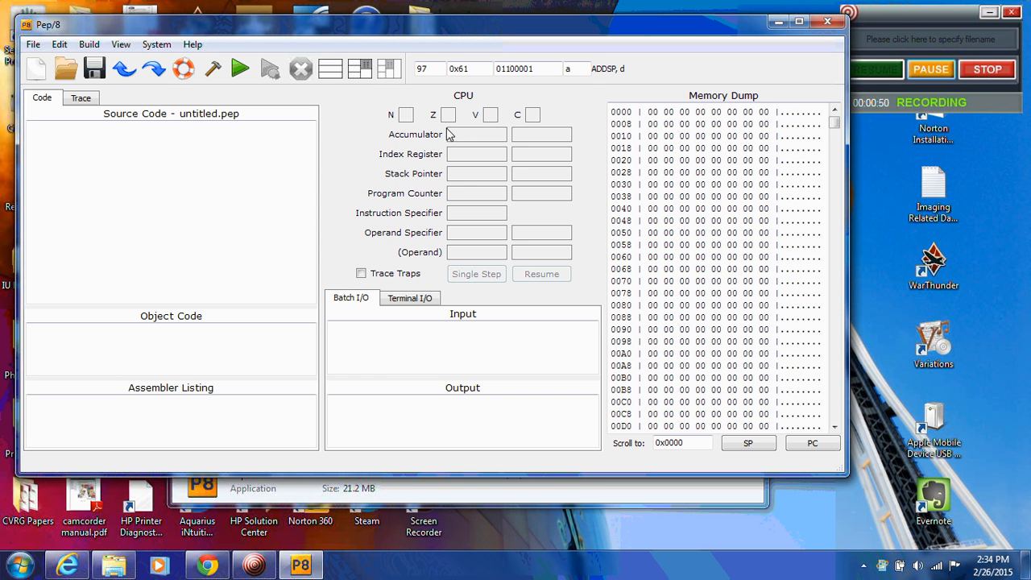
{"action": "mouse_move", "coordinate": [441, 196]}
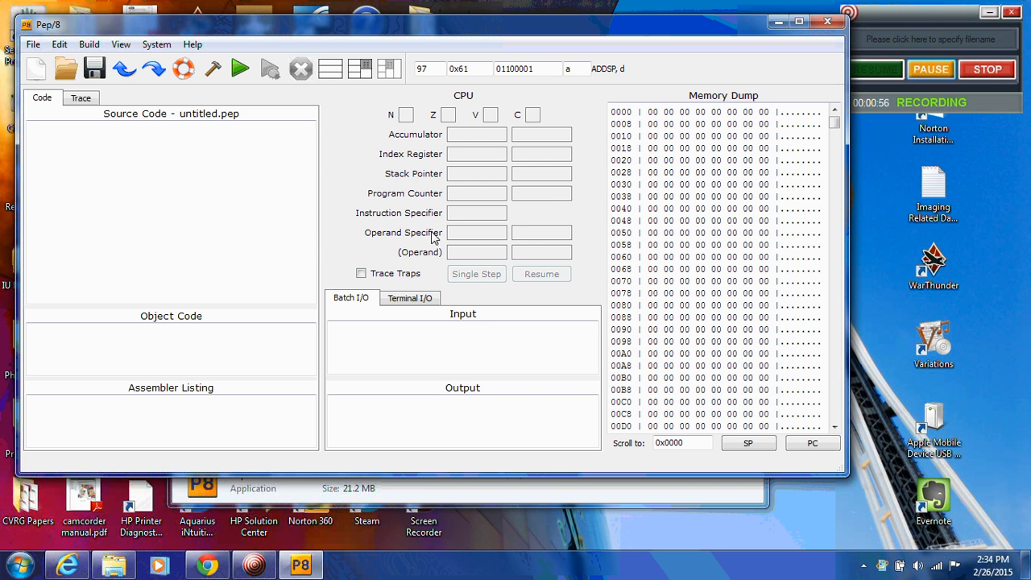
{"action": "mouse_move", "coordinate": [715, 143]}
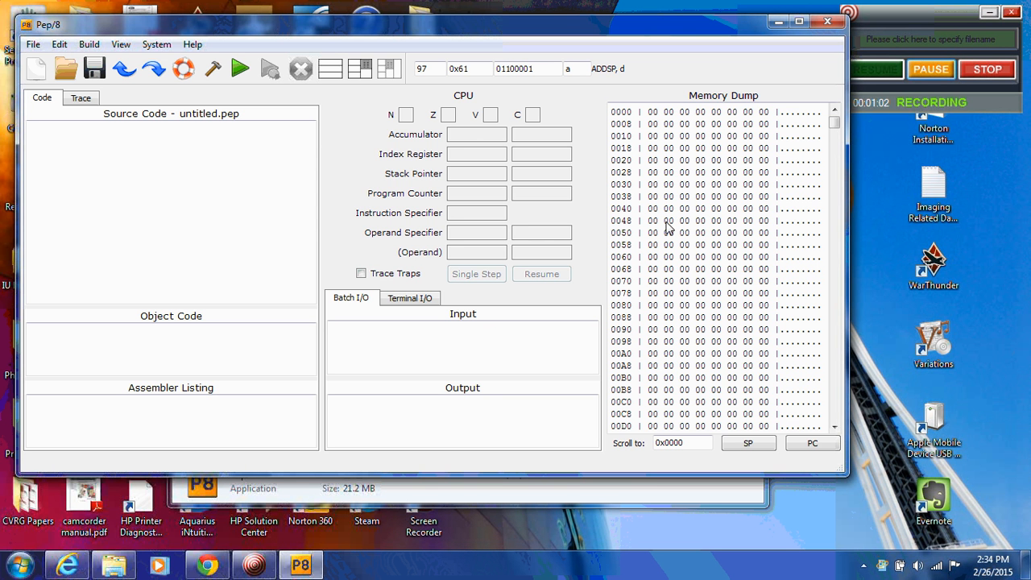
{"action": "mouse_move", "coordinate": [561, 337]}
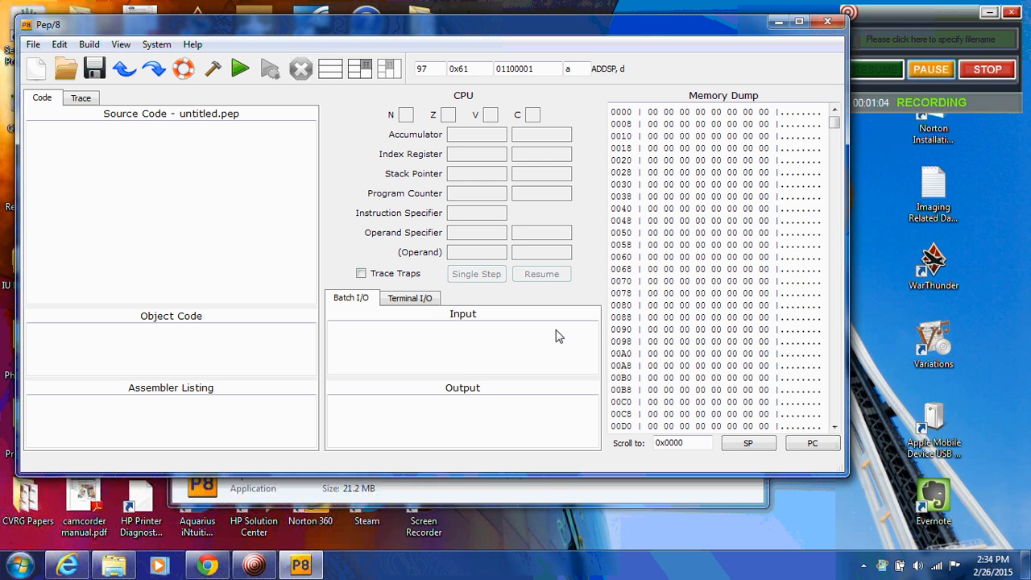
{"action": "mouse_move", "coordinate": [351, 301]}
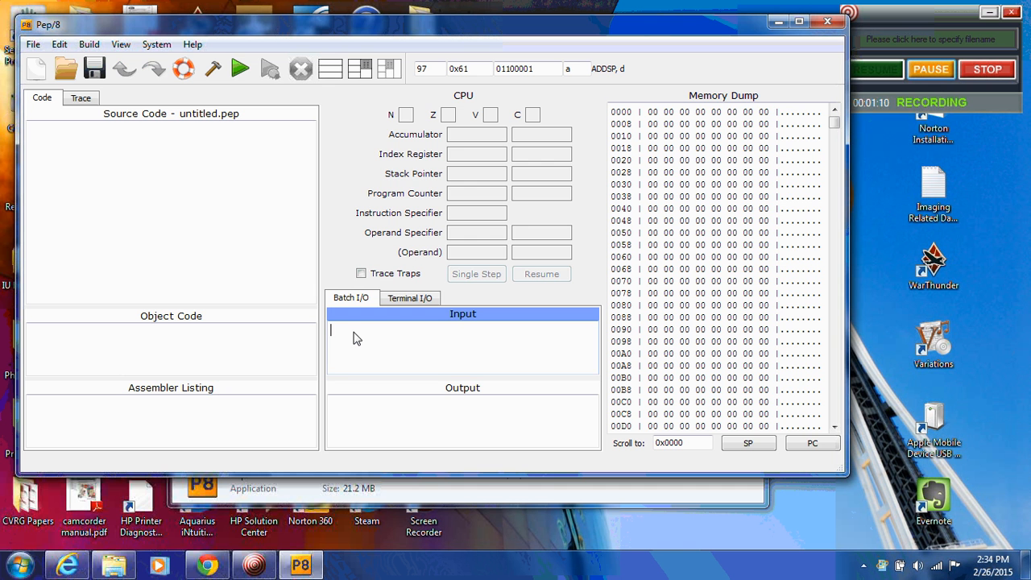
{"action": "type", "text": "20 30"}
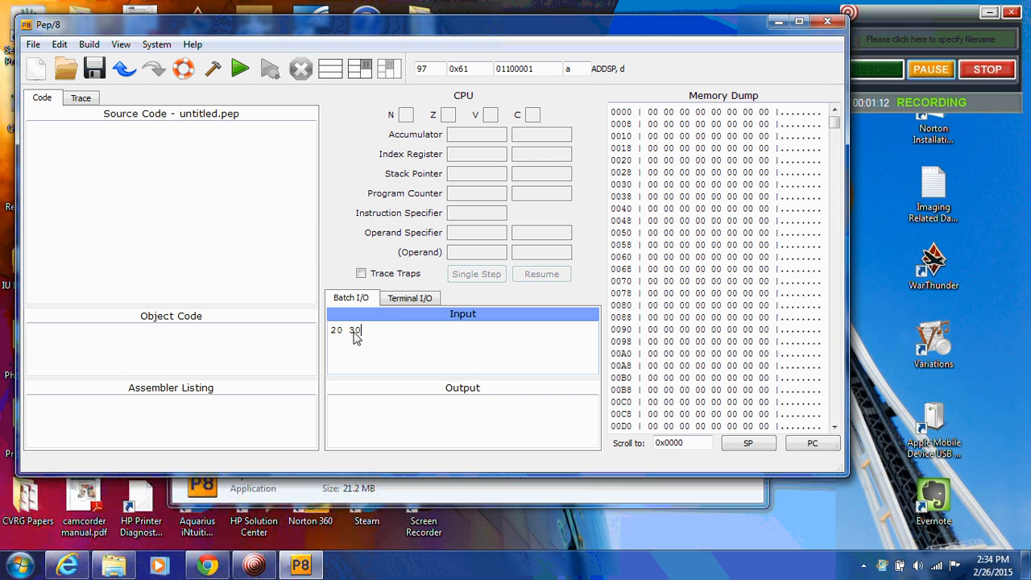
{"action": "type", "text": "40"}
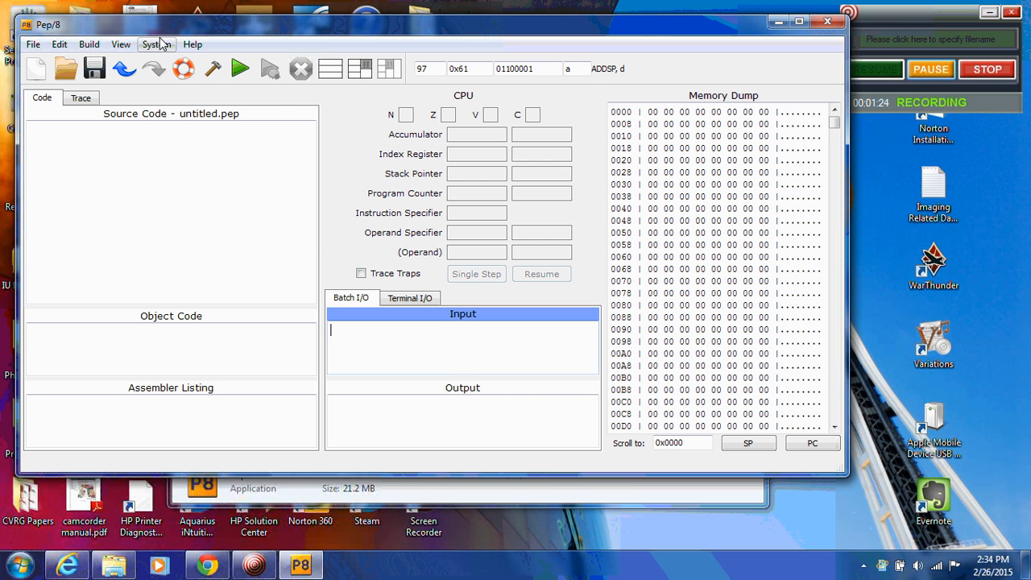
{"action": "left_click", "coordinate": [156, 45]}
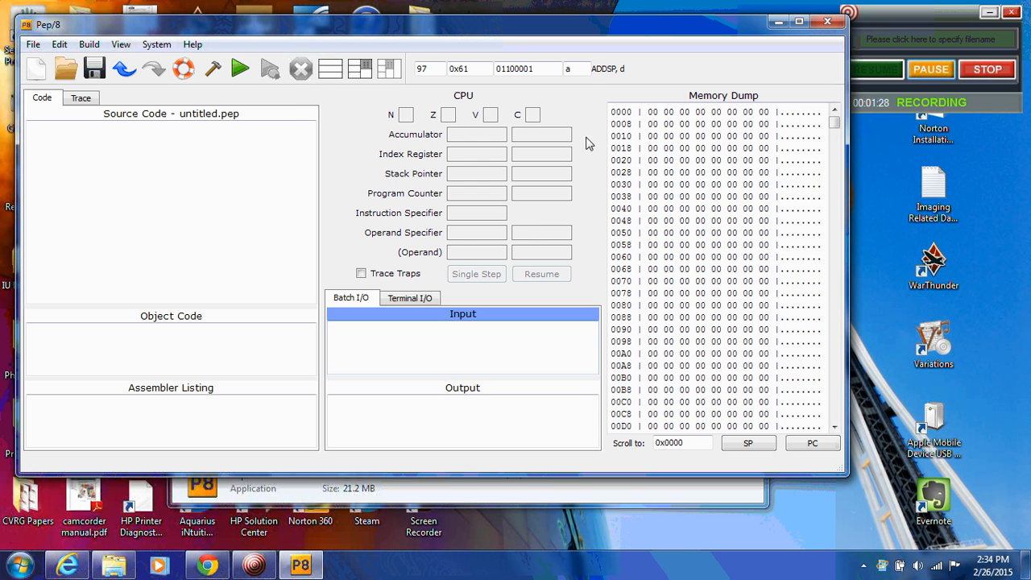
{"action": "mouse_move", "coordinate": [723, 202]}
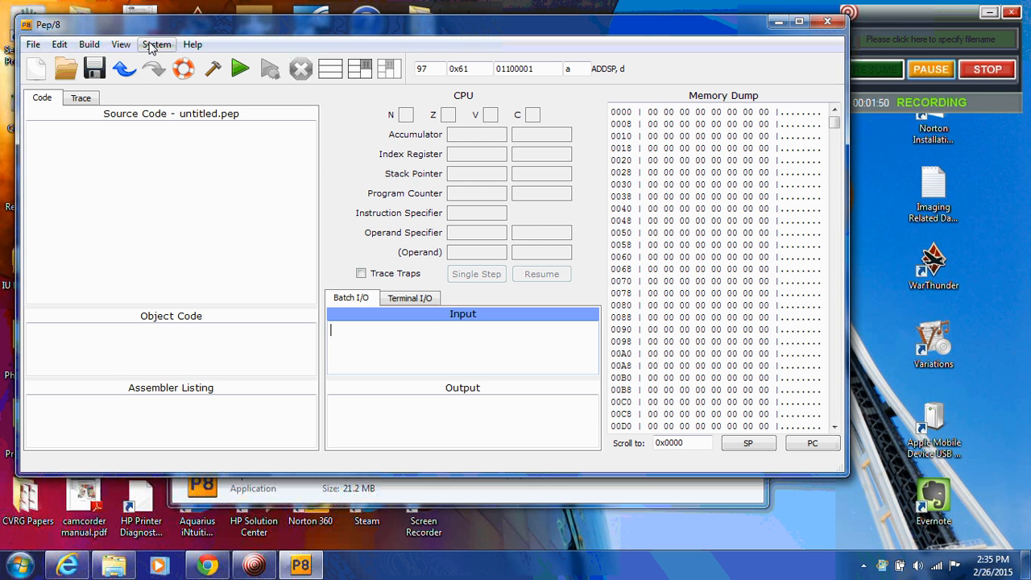
{"action": "left_click", "coordinate": [156, 45]}
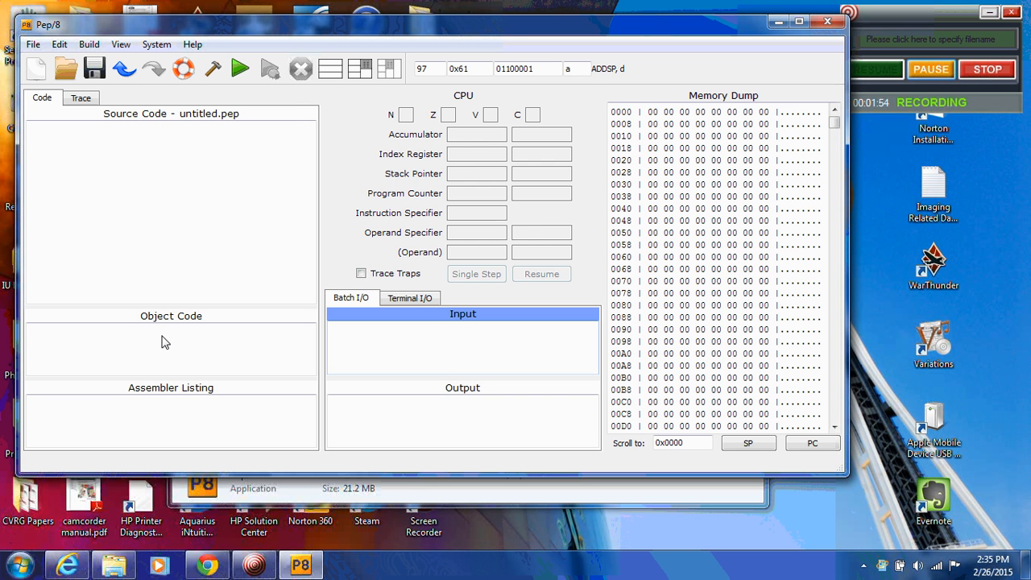
{"action": "left_click", "coordinate": [169, 342]}
{"action": "type", "text": "50 00 48 50 00 65 50 00 6c 50 00 6c 50 00 6f 00 zz"}
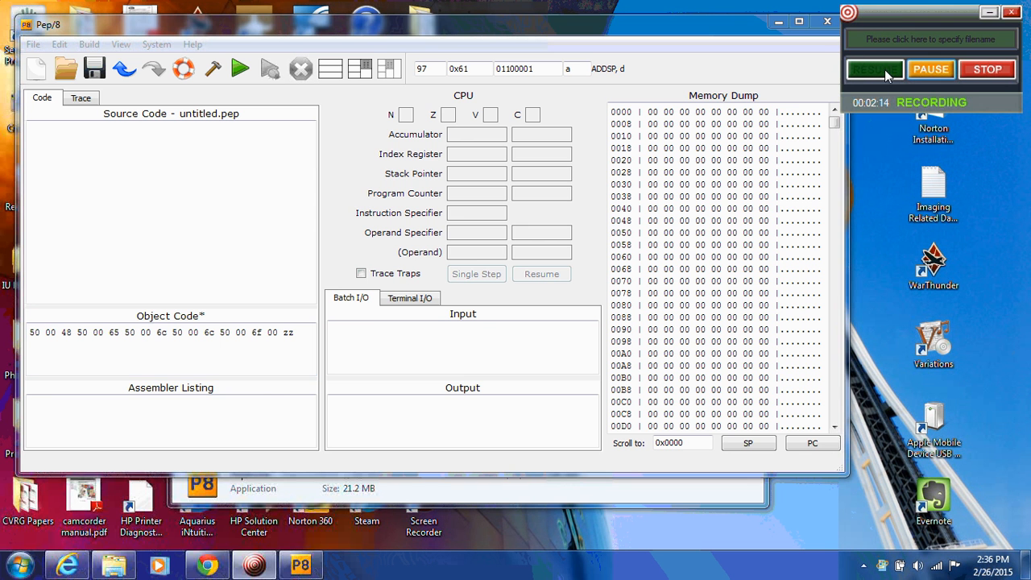
{"action": "mouse_move", "coordinate": [113, 337]}
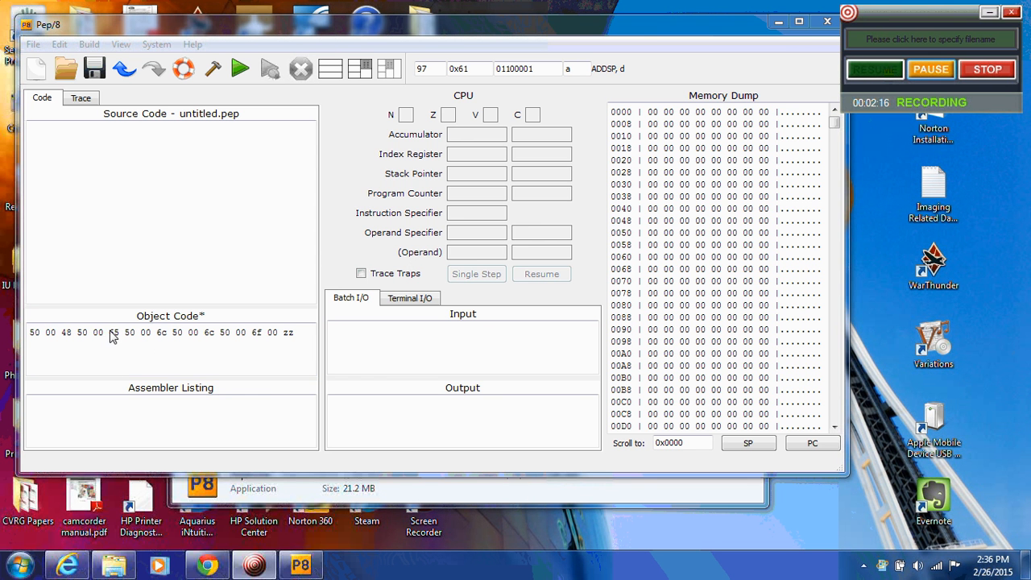
{"action": "mouse_move", "coordinate": [221, 341]}
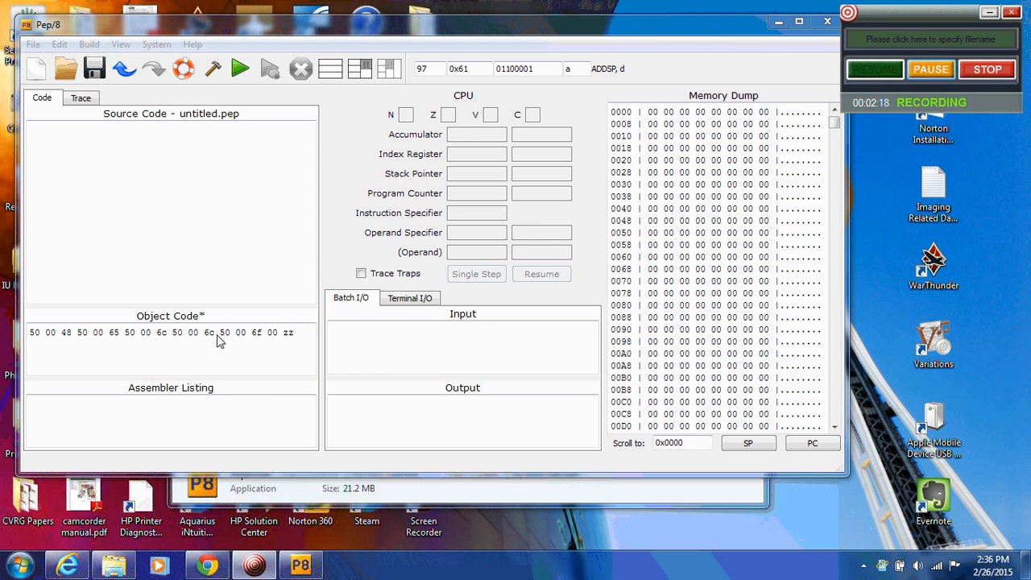
{"action": "mouse_move", "coordinate": [296, 338]}
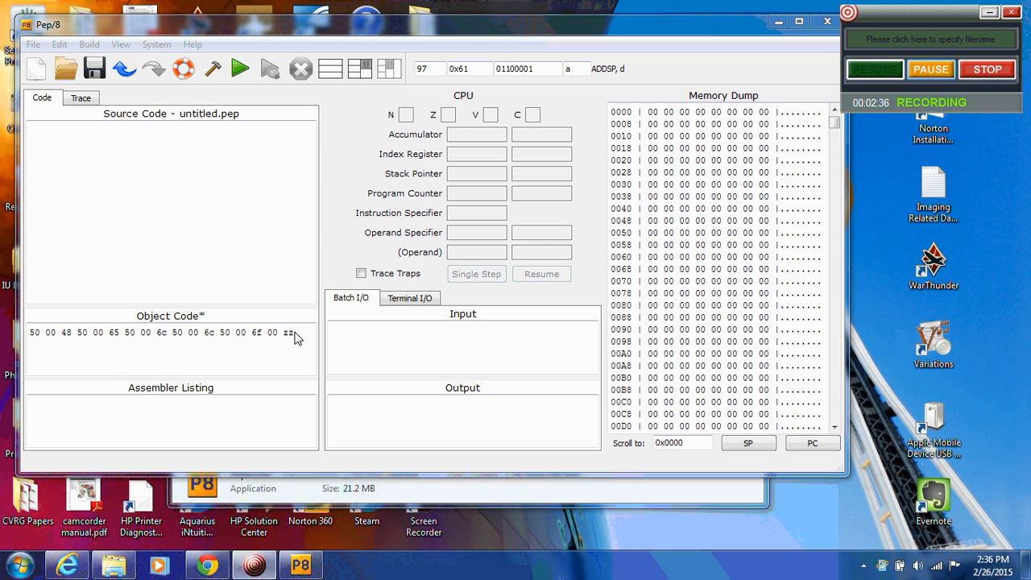
{"action": "mouse_move", "coordinate": [89, 45]}
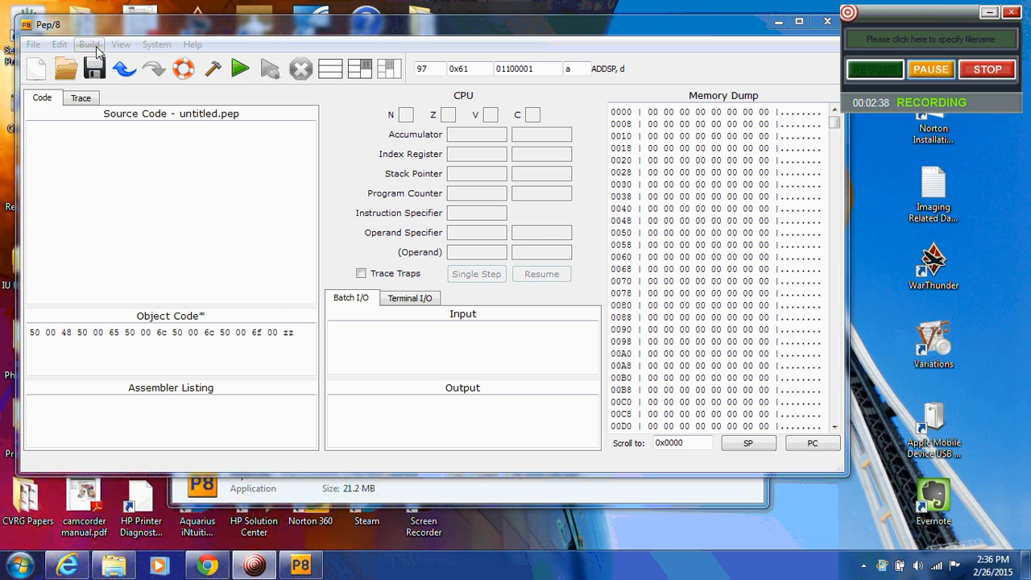
Step: Load the typed object code into memory via Build > Load
{"action": "left_click", "coordinate": [90, 45]}
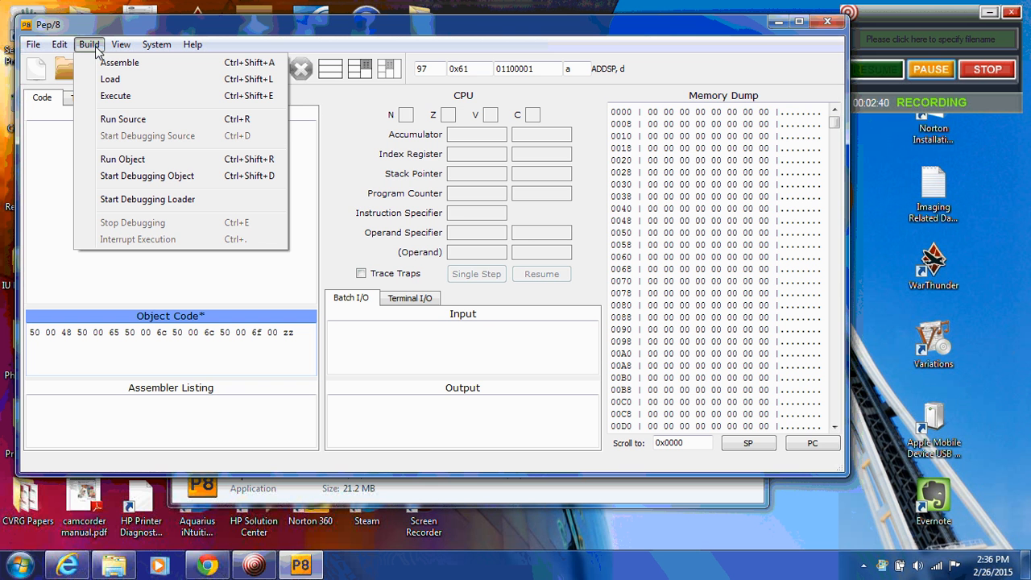
{"action": "mouse_move", "coordinate": [122, 120]}
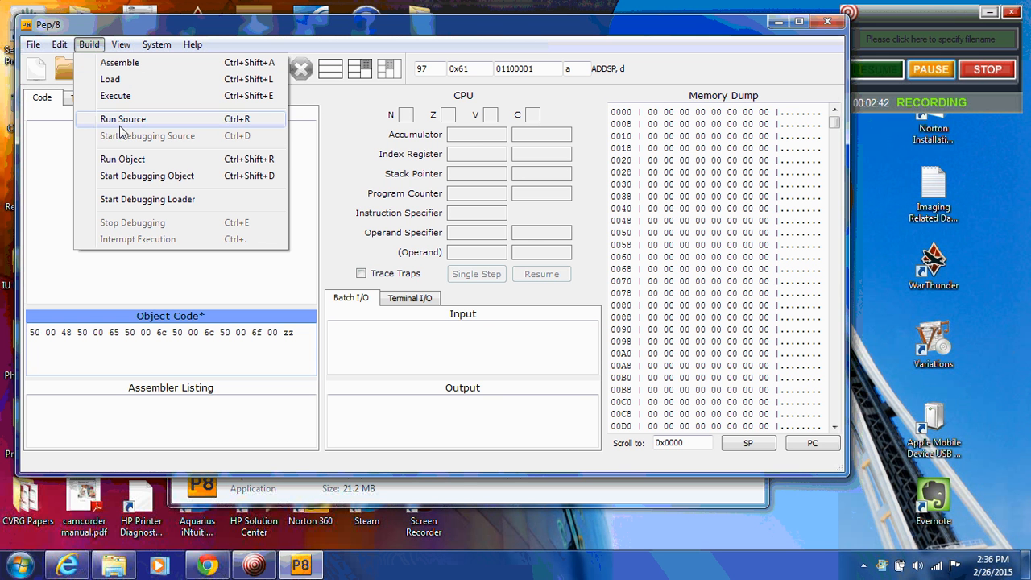
{"action": "mouse_move", "coordinate": [110, 79]}
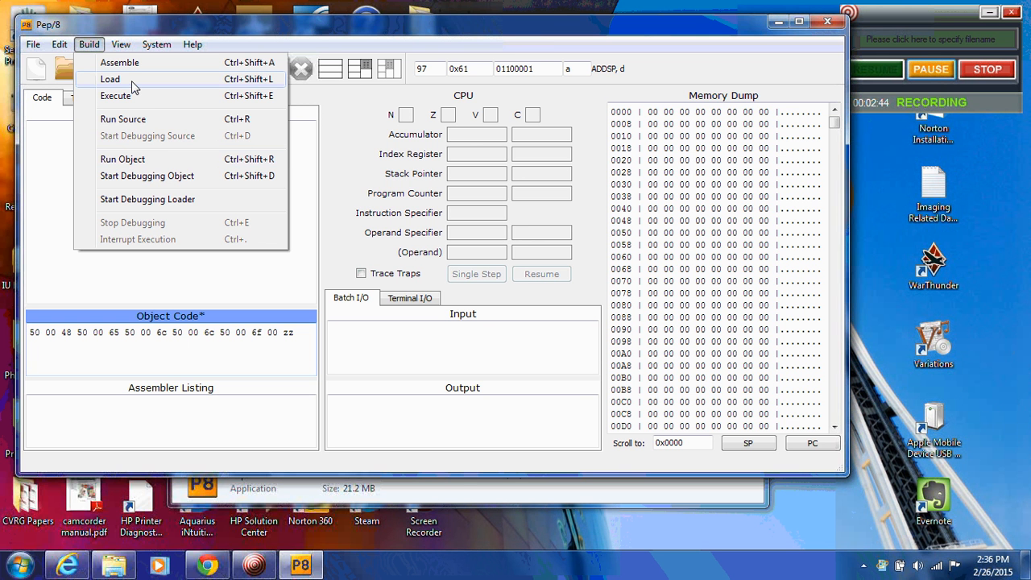
{"action": "left_click", "coordinate": [109, 79]}
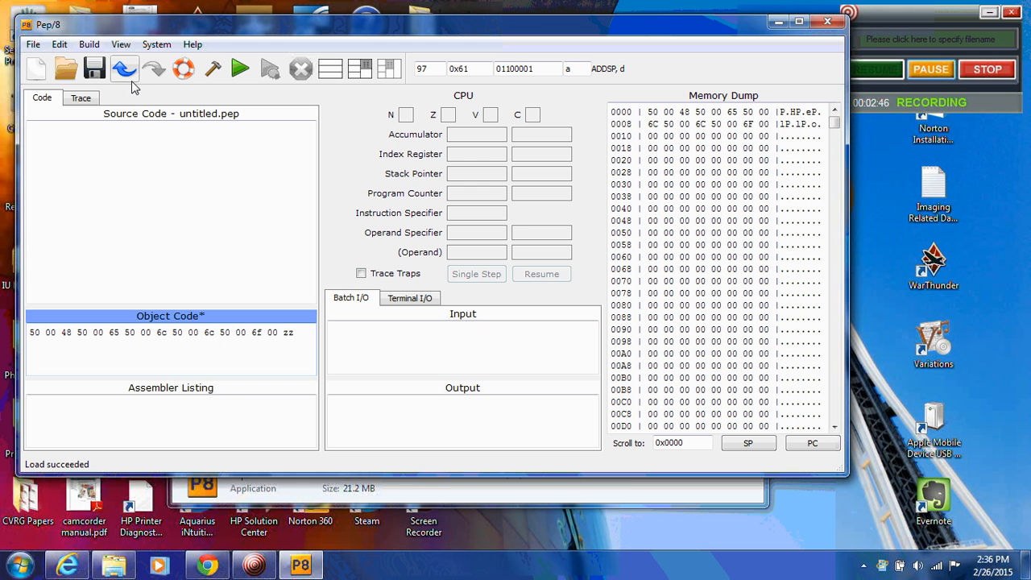
{"action": "mouse_move", "coordinate": [183, 332]}
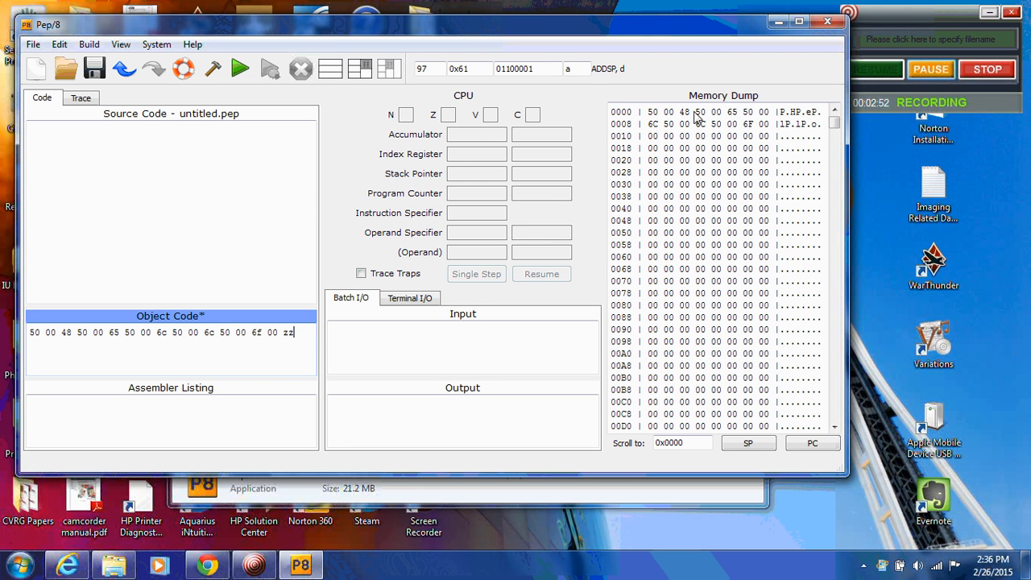
{"action": "mouse_move", "coordinate": [757, 116]}
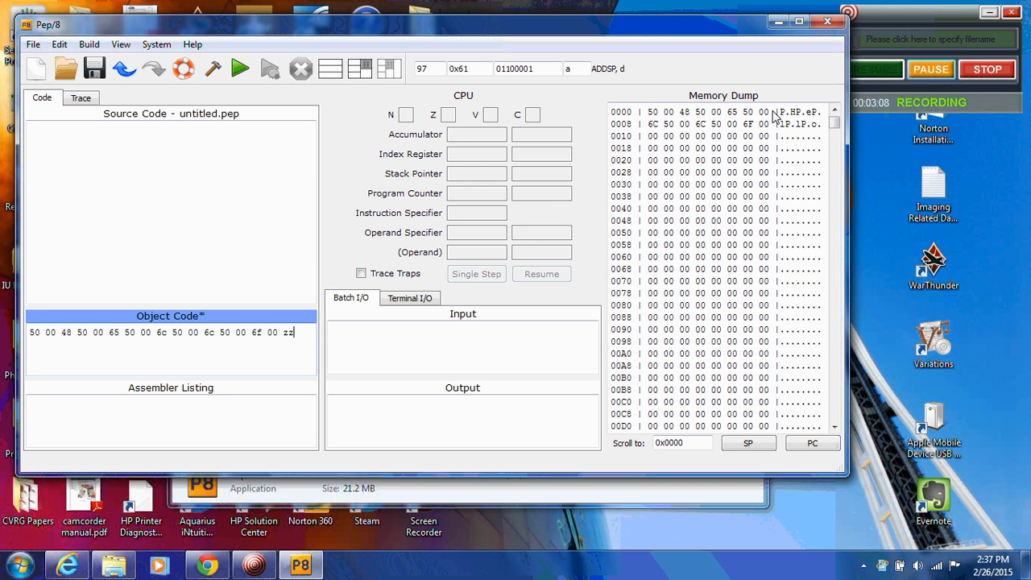
{"action": "mouse_move", "coordinate": [741, 128]}
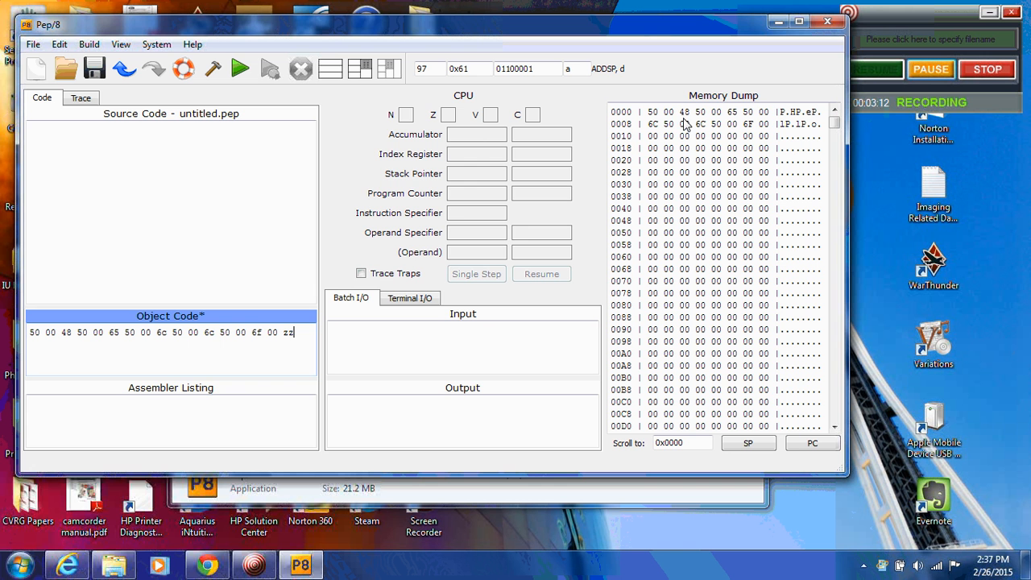
{"action": "mouse_move", "coordinate": [256, 321]}
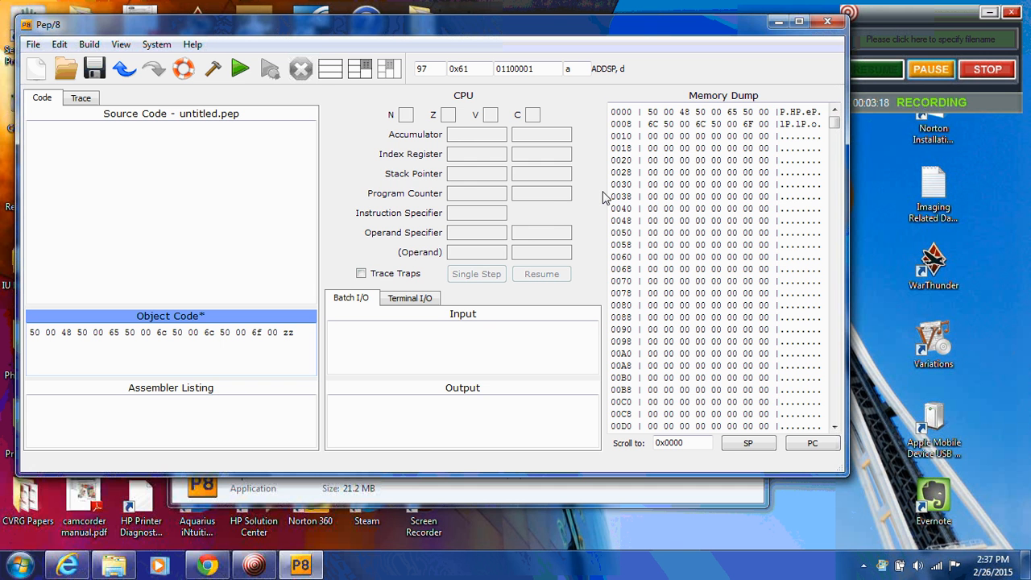
{"action": "mouse_move", "coordinate": [595, 214]}
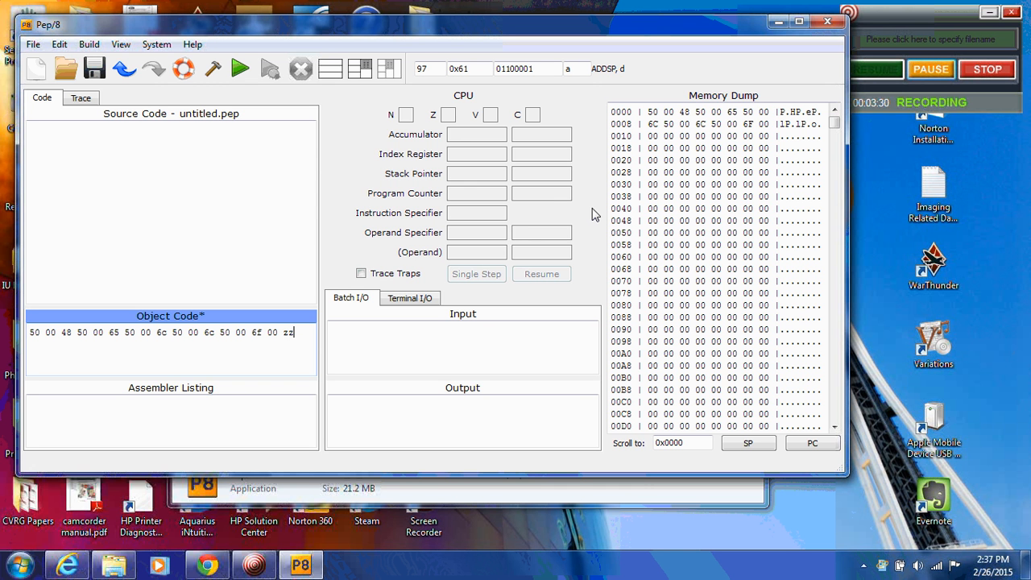
{"action": "mouse_move", "coordinate": [148, 90]}
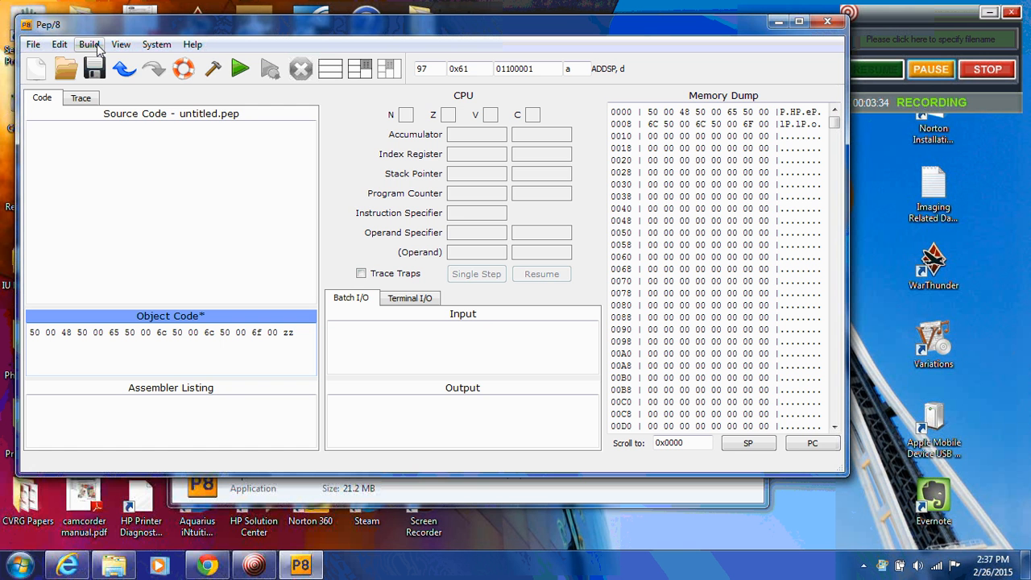
Step: Start debugging the loaded object program via Build > Start Debugging Object
{"action": "left_click", "coordinate": [89, 45]}
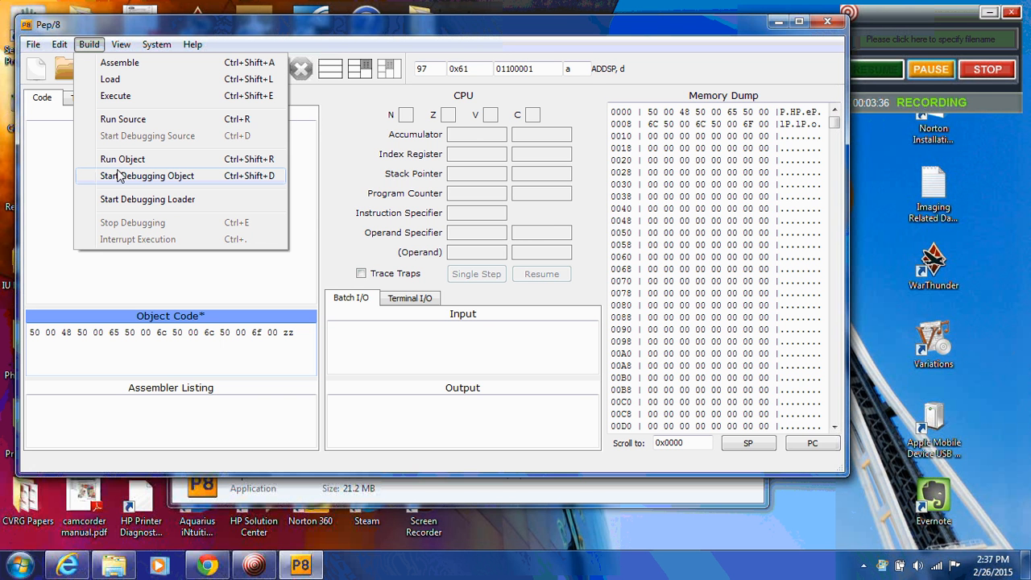
{"action": "mouse_move", "coordinate": [121, 181]}
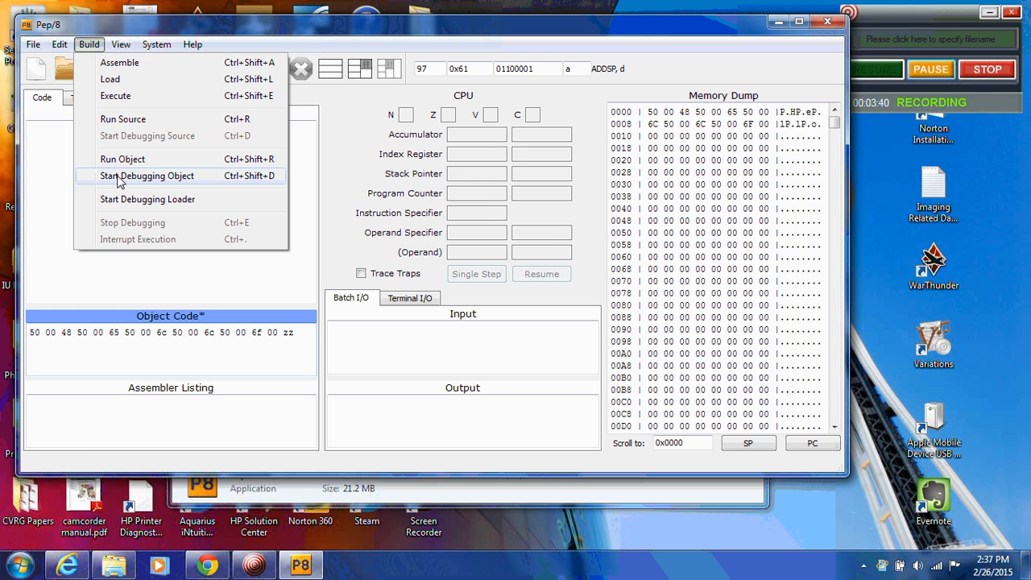
{"action": "left_click", "coordinate": [148, 175]}
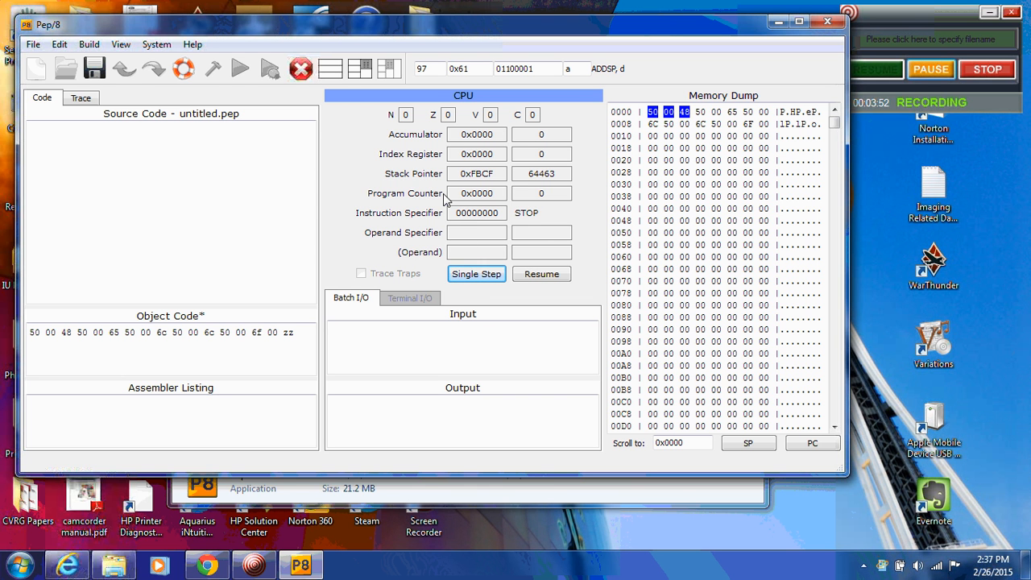
{"action": "mouse_move", "coordinate": [483, 200]}
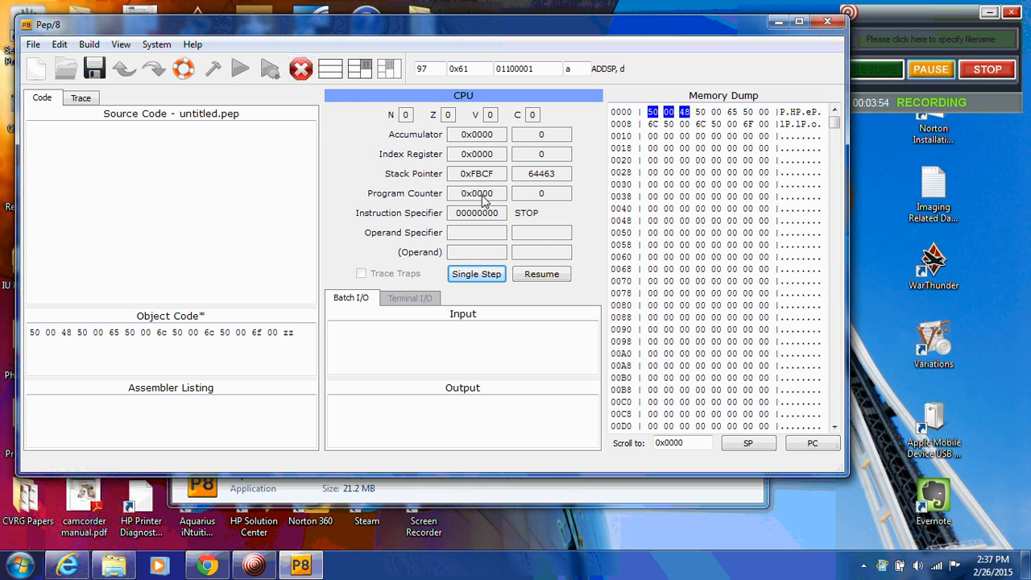
{"action": "mouse_move", "coordinate": [535, 200]}
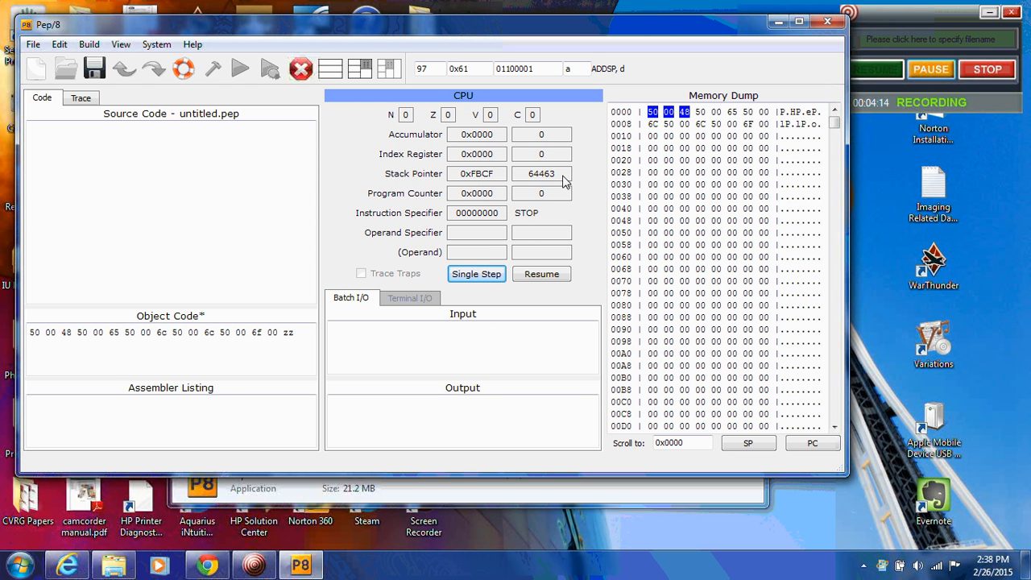
{"action": "left_click", "coordinate": [476, 273]}
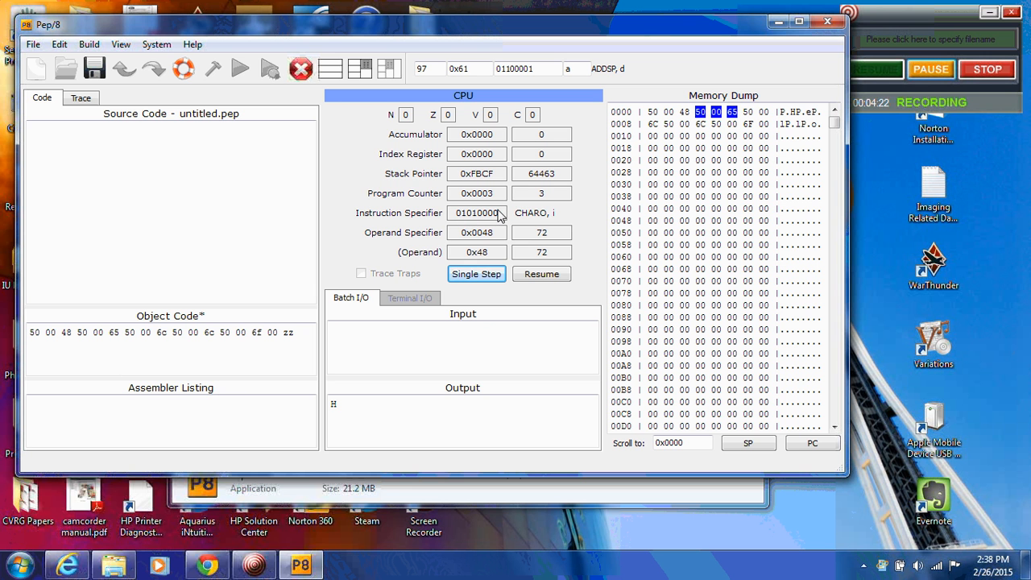
{"action": "mouse_move", "coordinate": [487, 238]}
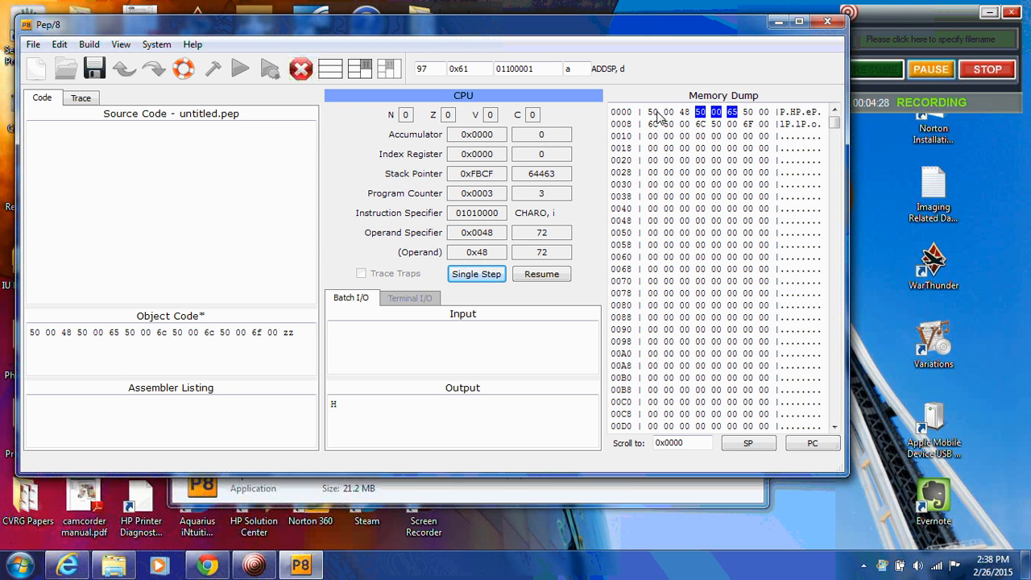
{"action": "mouse_move", "coordinate": [661, 120]}
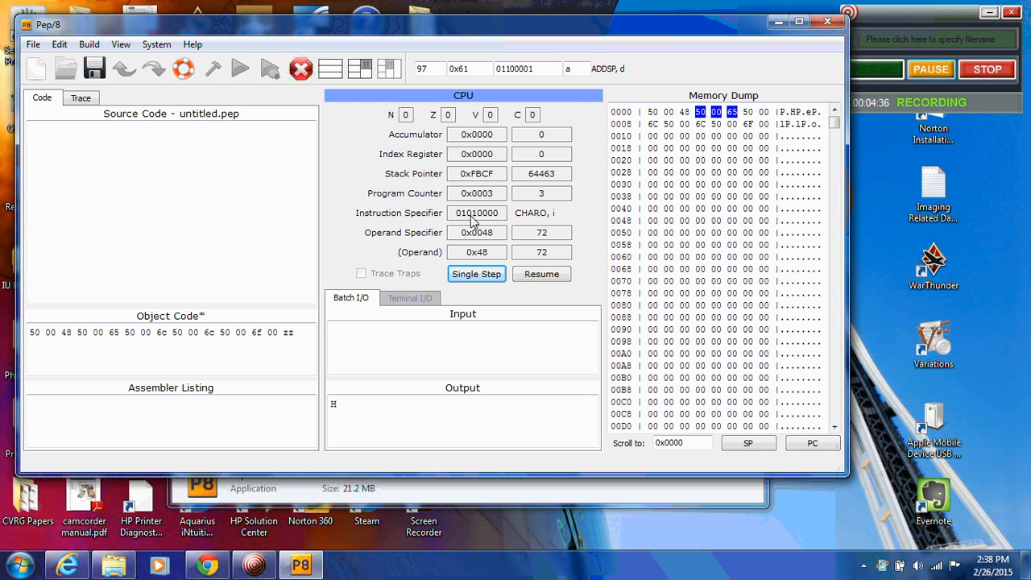
{"action": "mouse_move", "coordinate": [586, 183]}
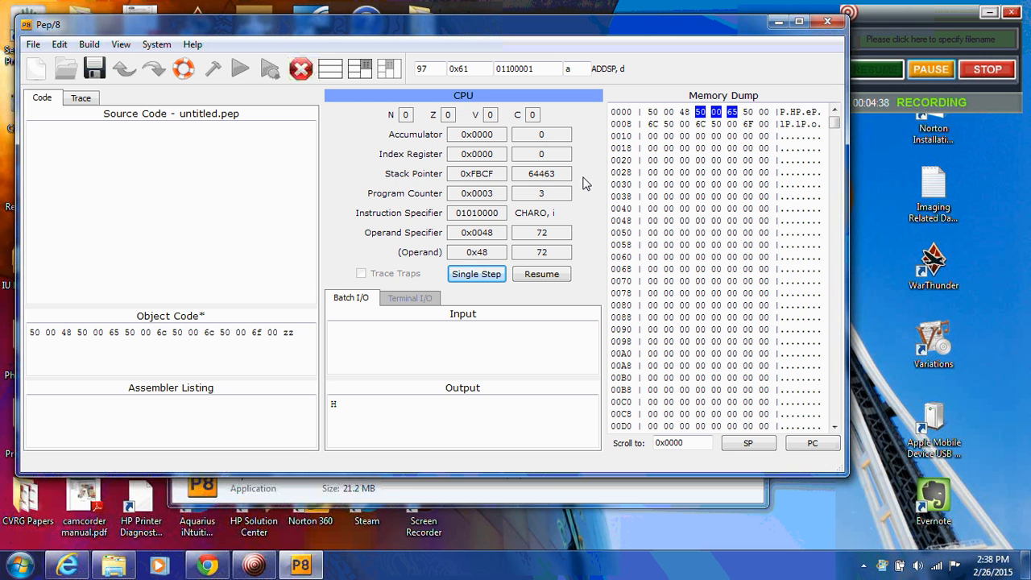
{"action": "mouse_move", "coordinate": [451, 224]}
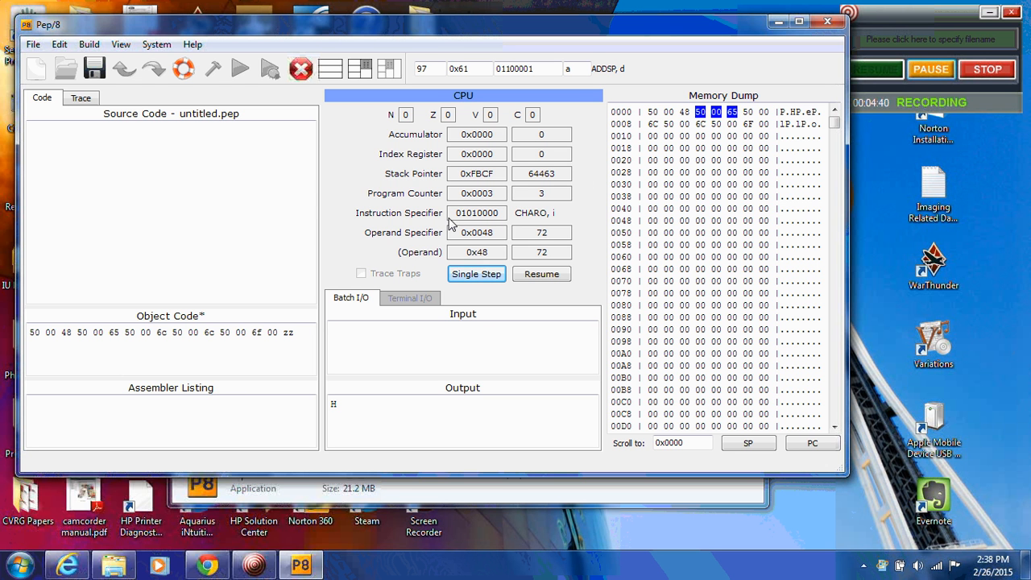
{"action": "mouse_move", "coordinate": [503, 226]}
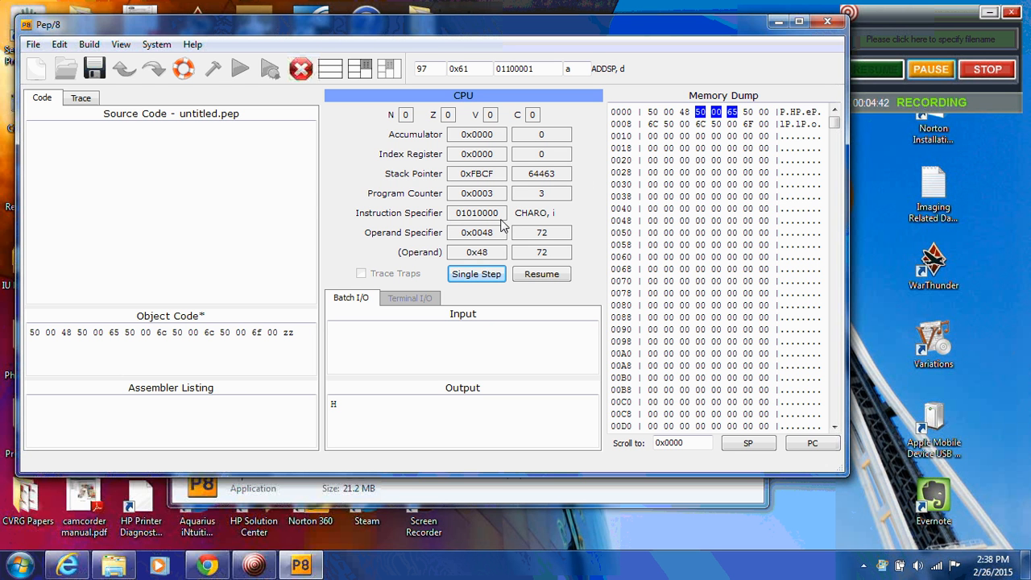
{"action": "mouse_move", "coordinate": [540, 223]}
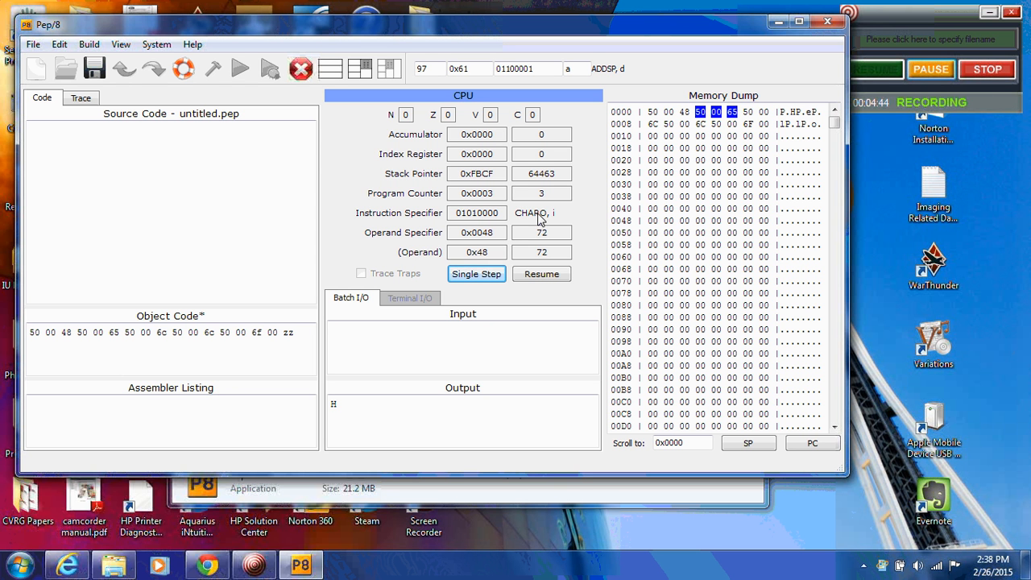
{"action": "mouse_move", "coordinate": [567, 222]}
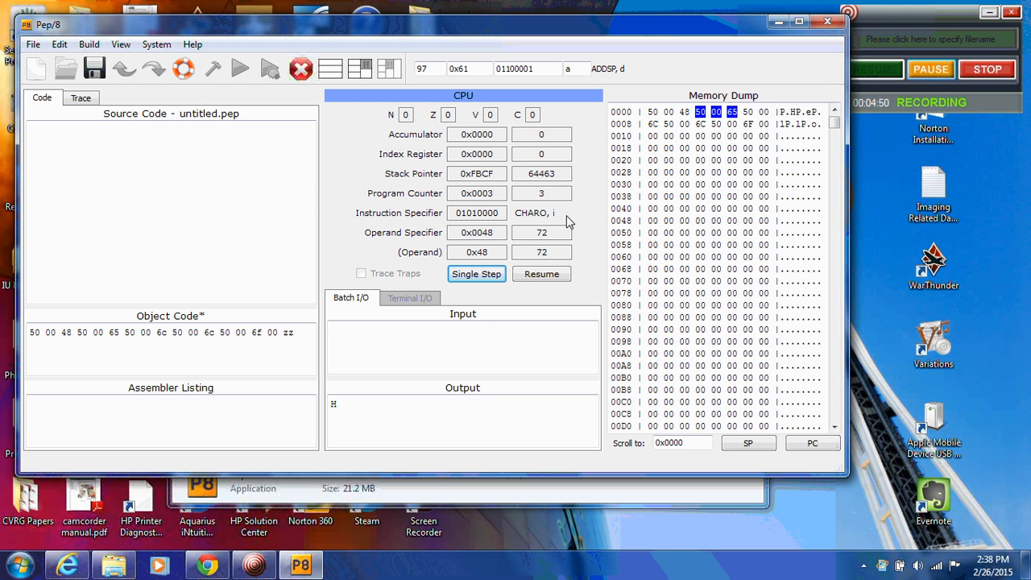
{"action": "mouse_move", "coordinate": [534, 221]}
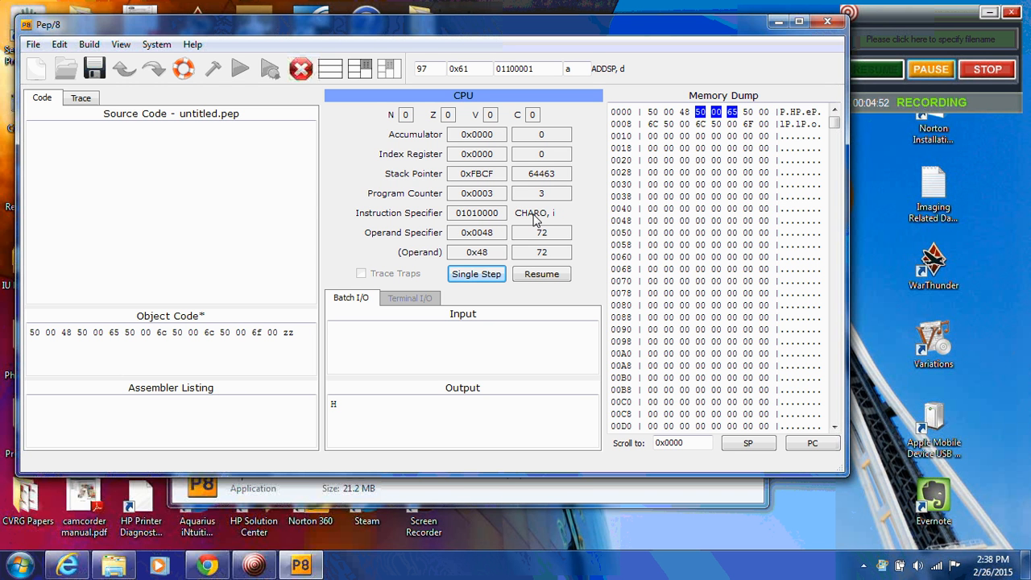
{"action": "mouse_move", "coordinate": [554, 219]}
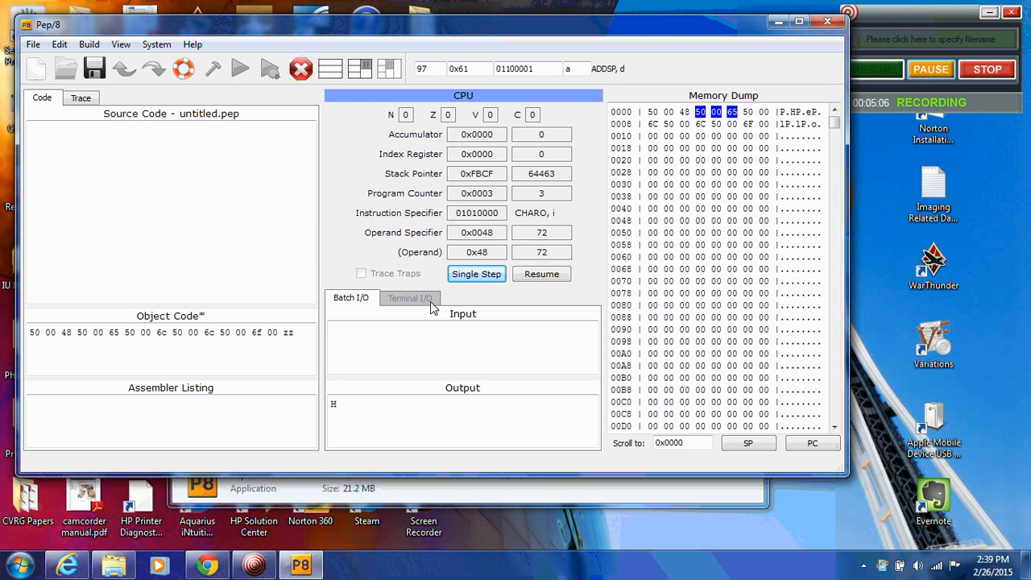
{"action": "mouse_move", "coordinate": [345, 409]}
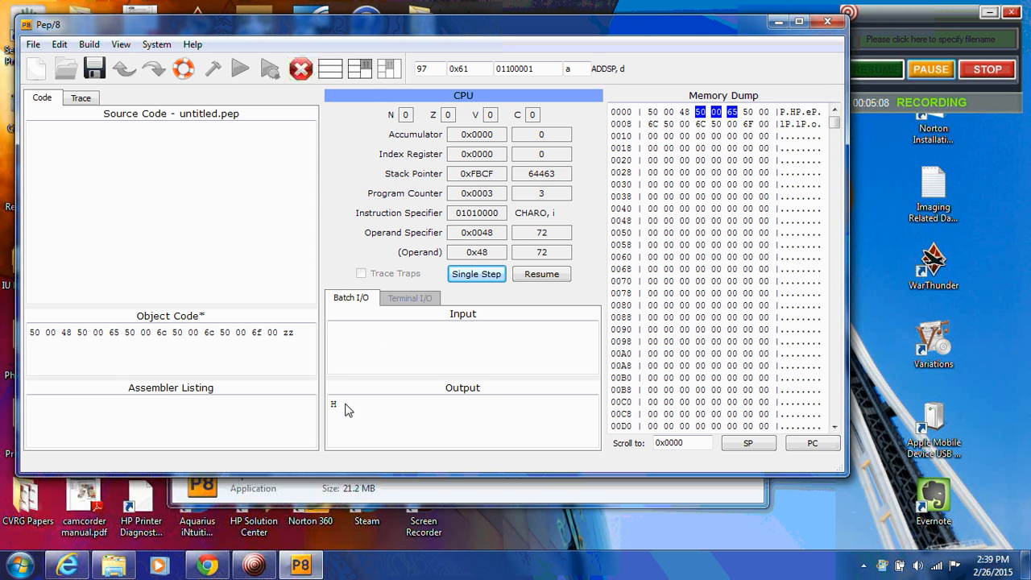
{"action": "mouse_move", "coordinate": [458, 287]}
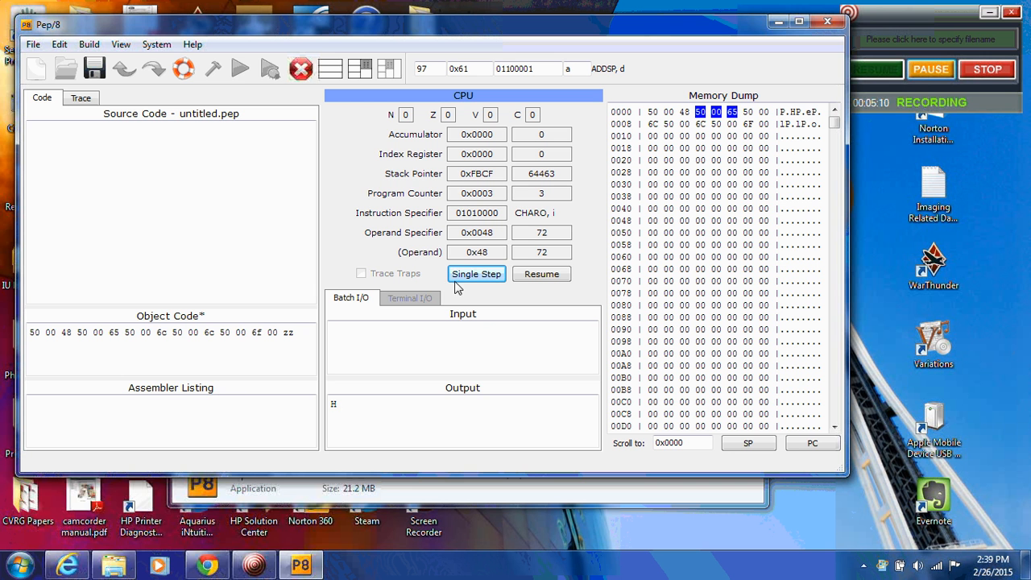
{"action": "mouse_move", "coordinate": [476, 212]}
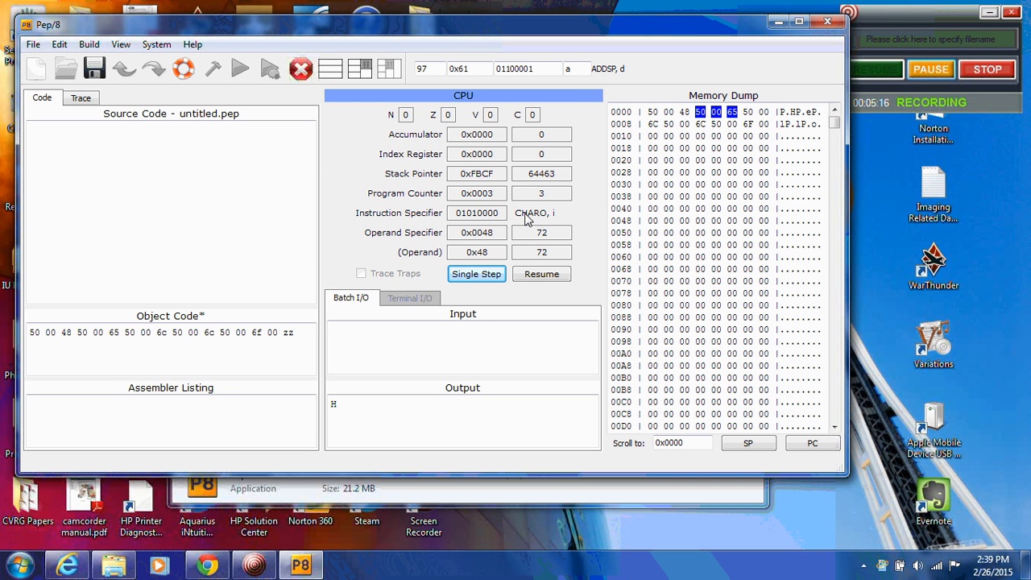
{"action": "mouse_move", "coordinate": [535, 219]}
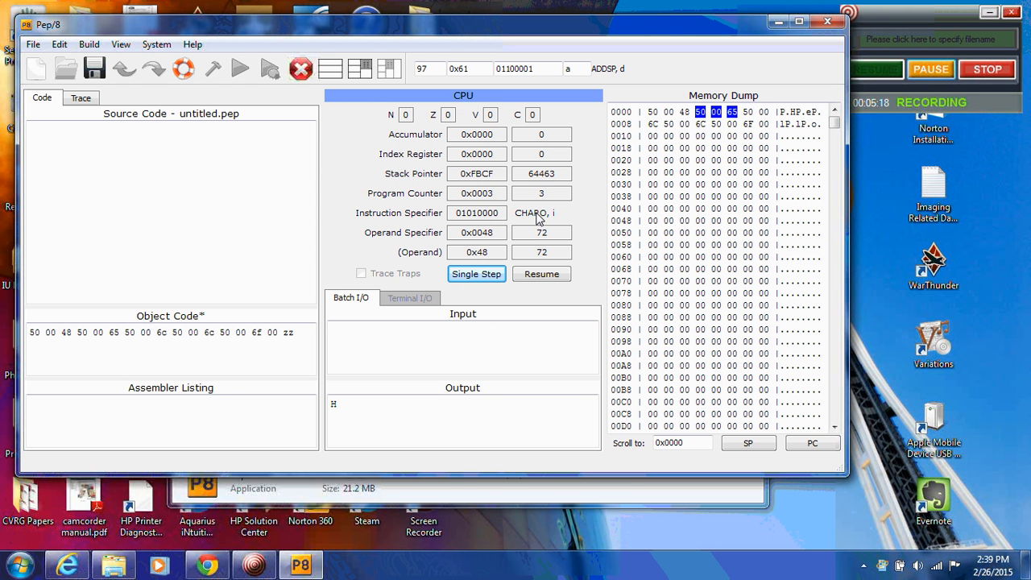
{"action": "mouse_move", "coordinate": [559, 222]}
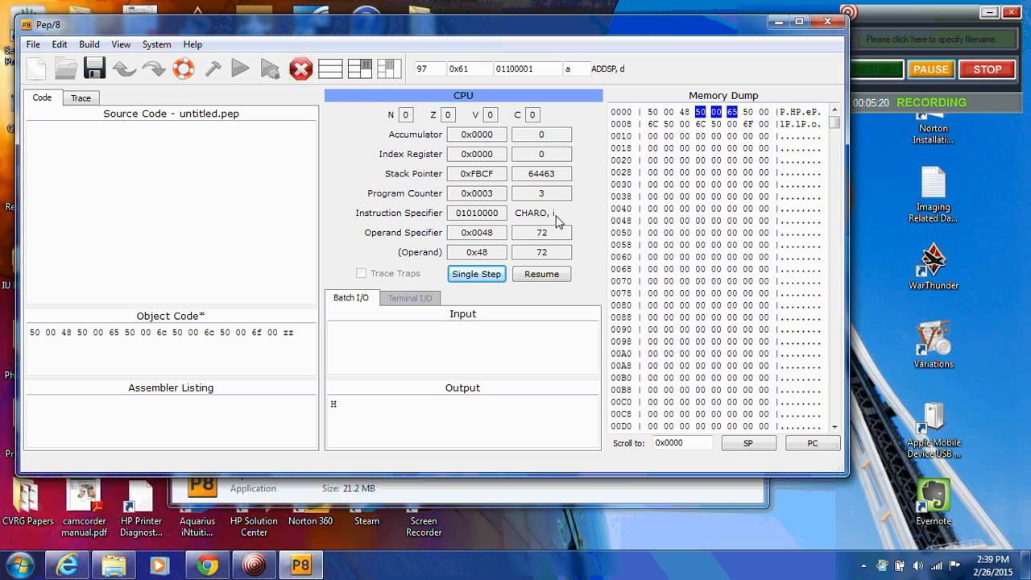
{"action": "mouse_move", "coordinate": [467, 241]}
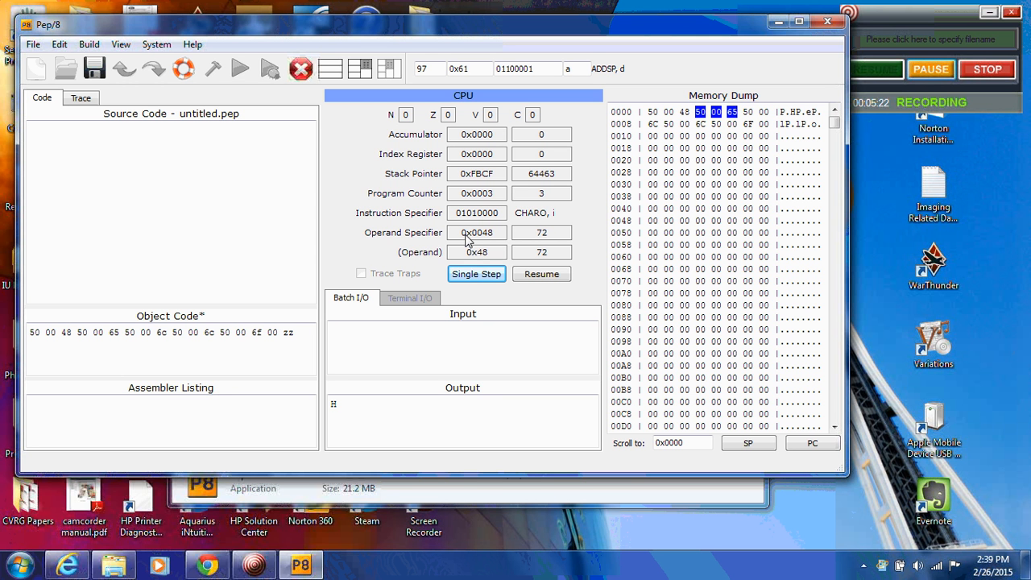
{"action": "mouse_move", "coordinate": [395, 358]}
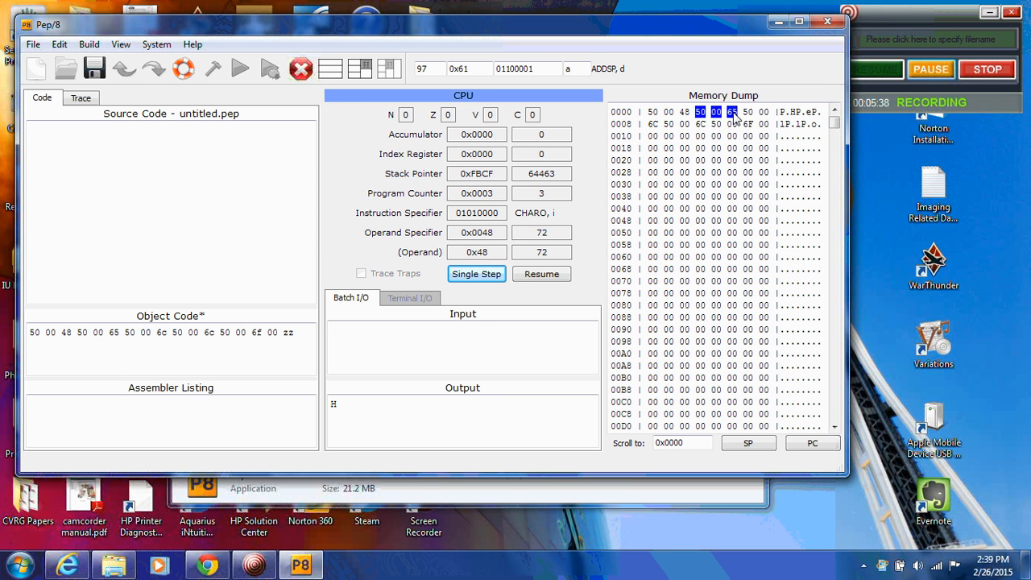
{"action": "mouse_move", "coordinate": [476, 274]}
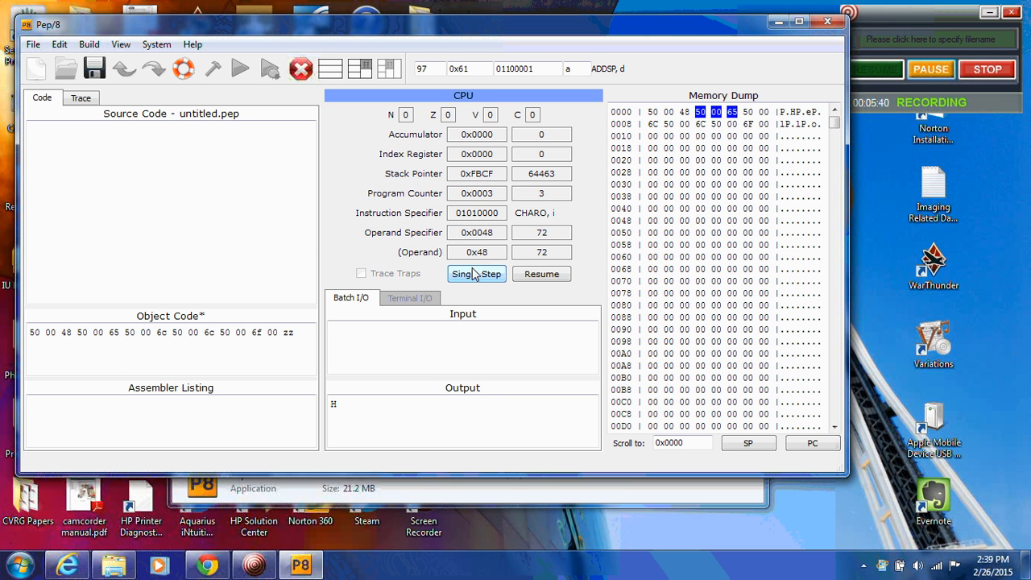
Step: Single-step the second CHARO instruction so the output reads He
{"action": "left_click", "coordinate": [475, 273]}
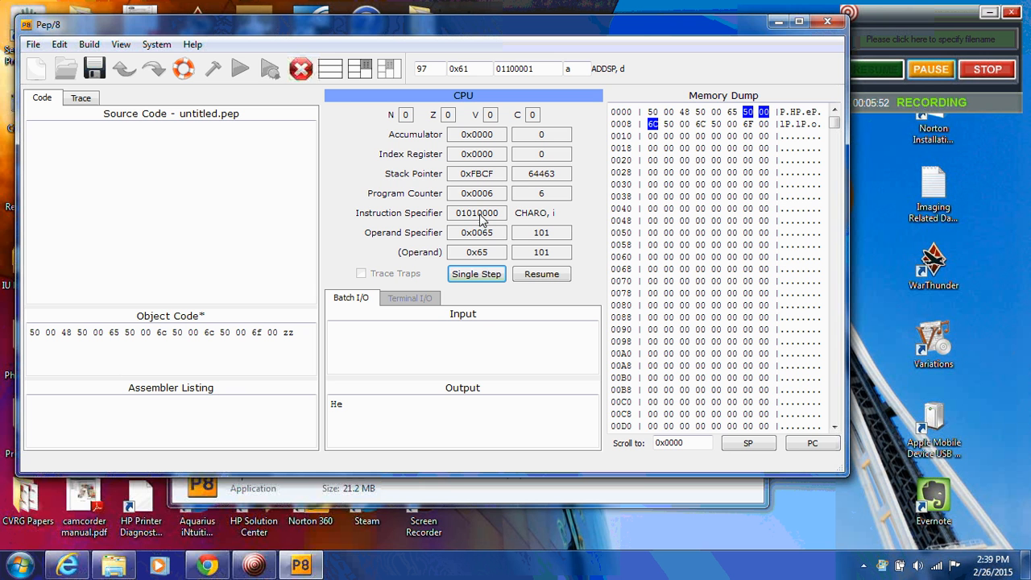
{"action": "mouse_move", "coordinate": [475, 238]}
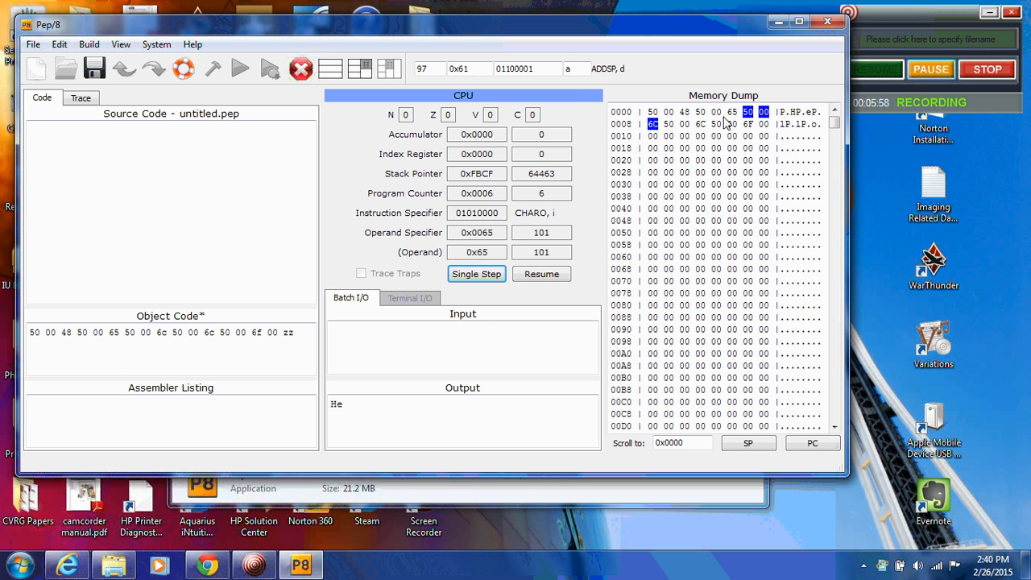
{"action": "mouse_move", "coordinate": [721, 121]}
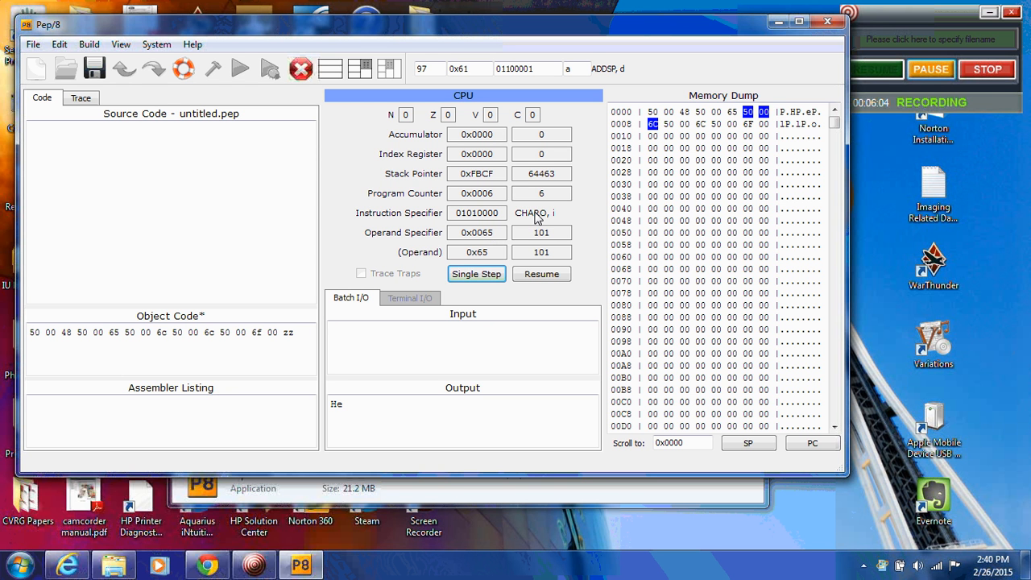
{"action": "mouse_move", "coordinate": [561, 222]}
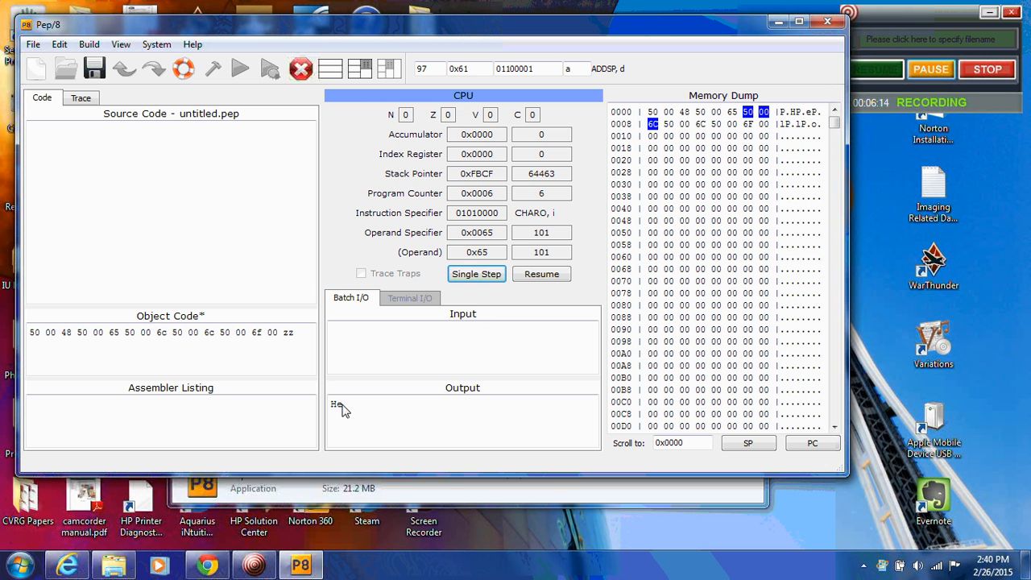
Step: Single-step the l, l, o CHARO instructions and the final STOP so the output reads Hello
{"action": "left_click", "coordinate": [477, 274]}
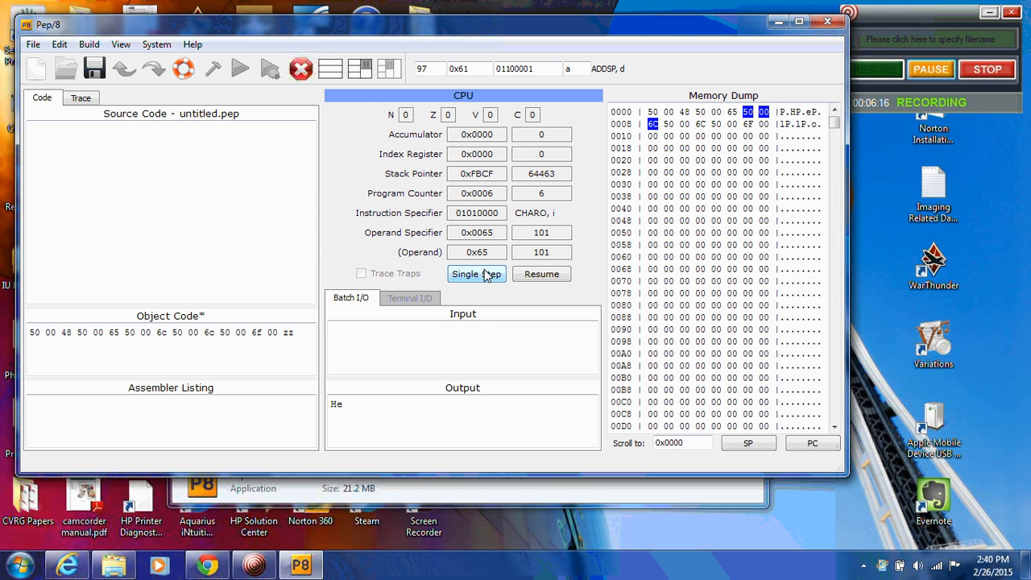
{"action": "left_click", "coordinate": [477, 274]}
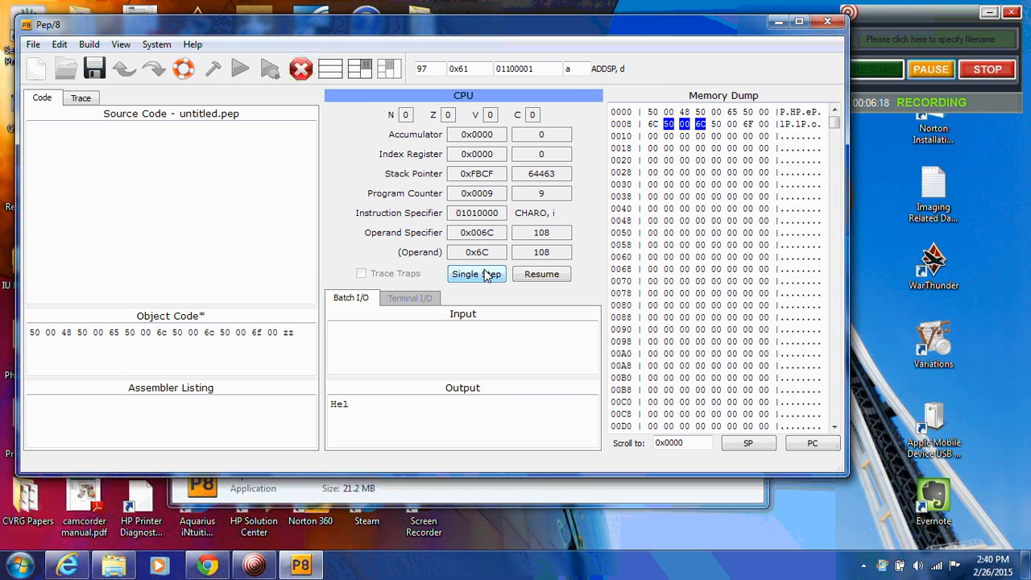
{"action": "left_click", "coordinate": [476, 274]}
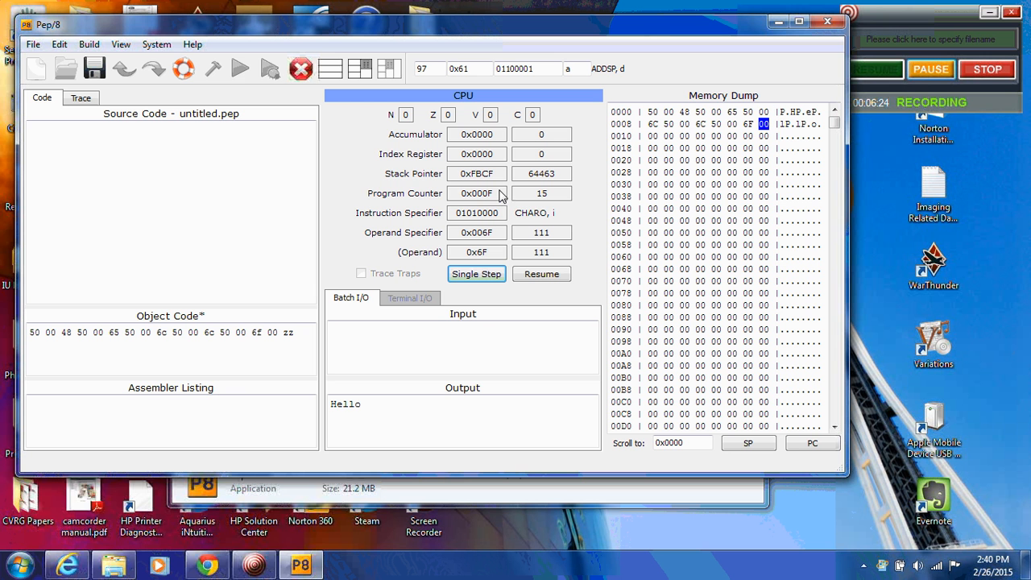
{"action": "mouse_move", "coordinate": [540, 203]}
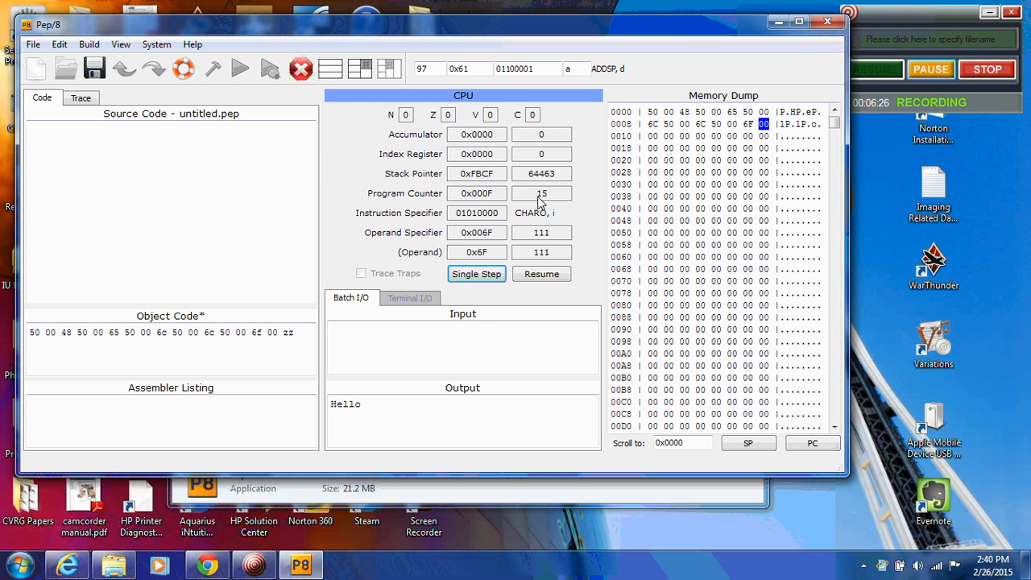
{"action": "mouse_move", "coordinate": [593, 177]}
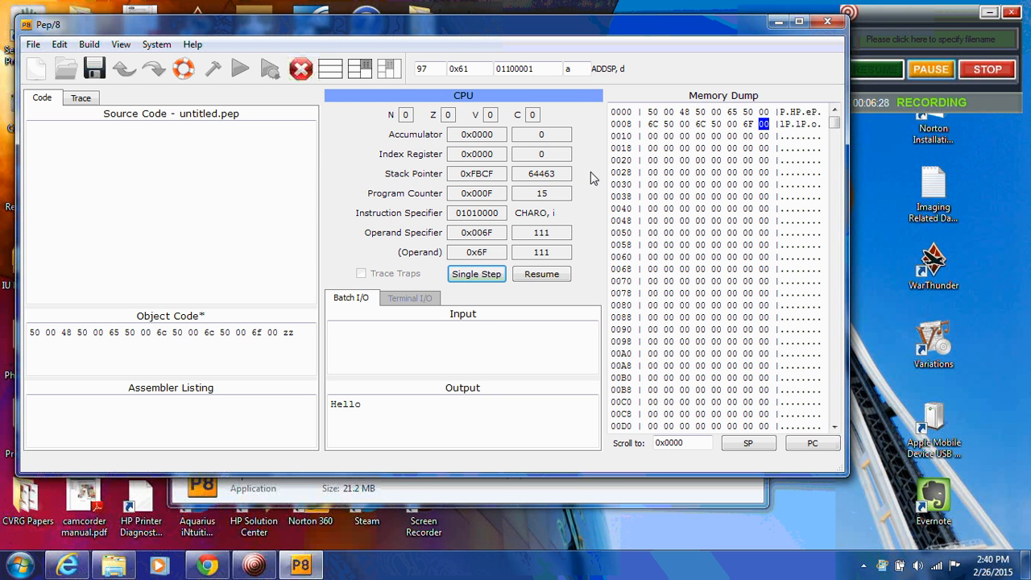
{"action": "mouse_move", "coordinate": [760, 134]}
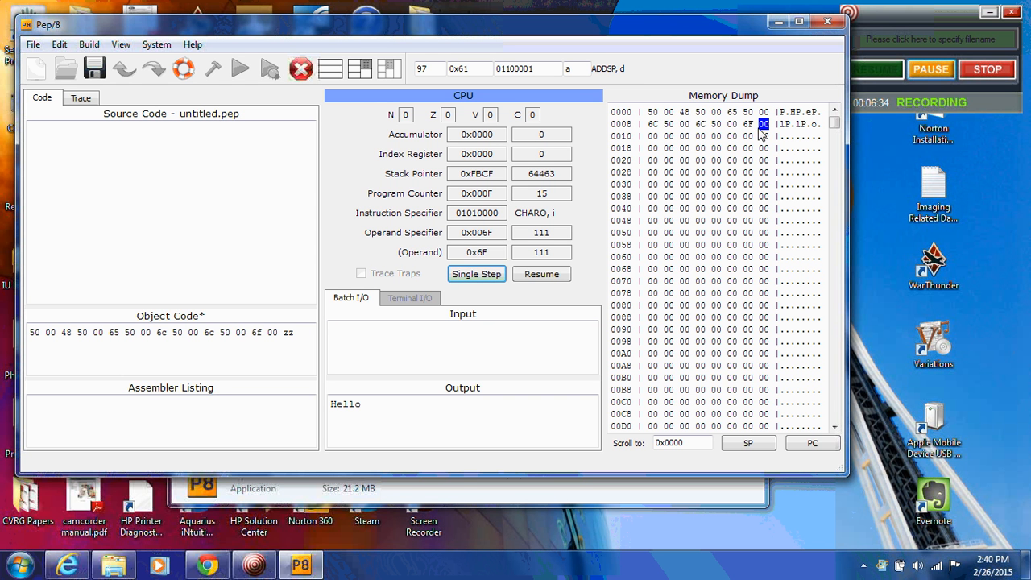
{"action": "mouse_move", "coordinate": [507, 193]}
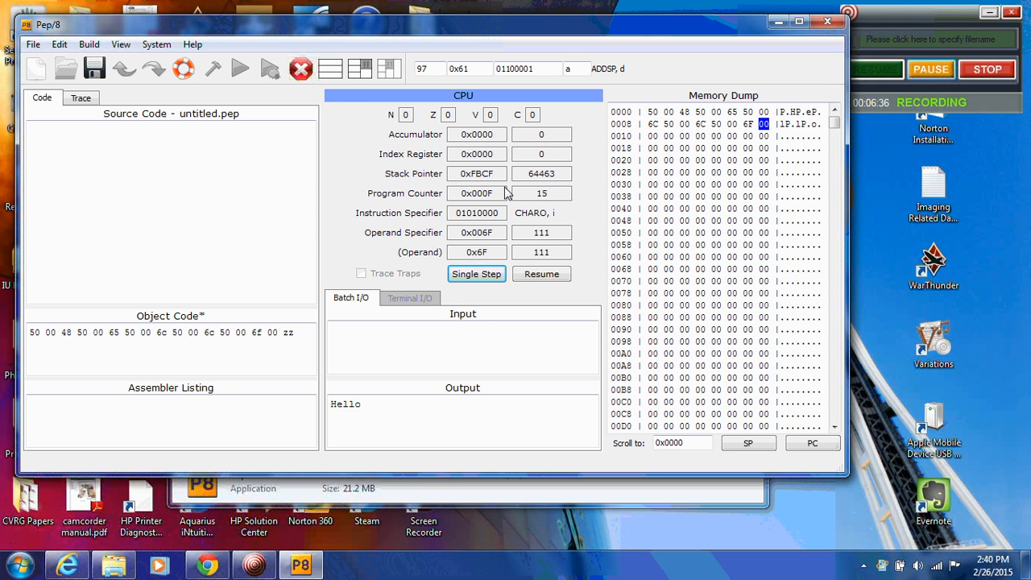
{"action": "left_click", "coordinate": [477, 274]}
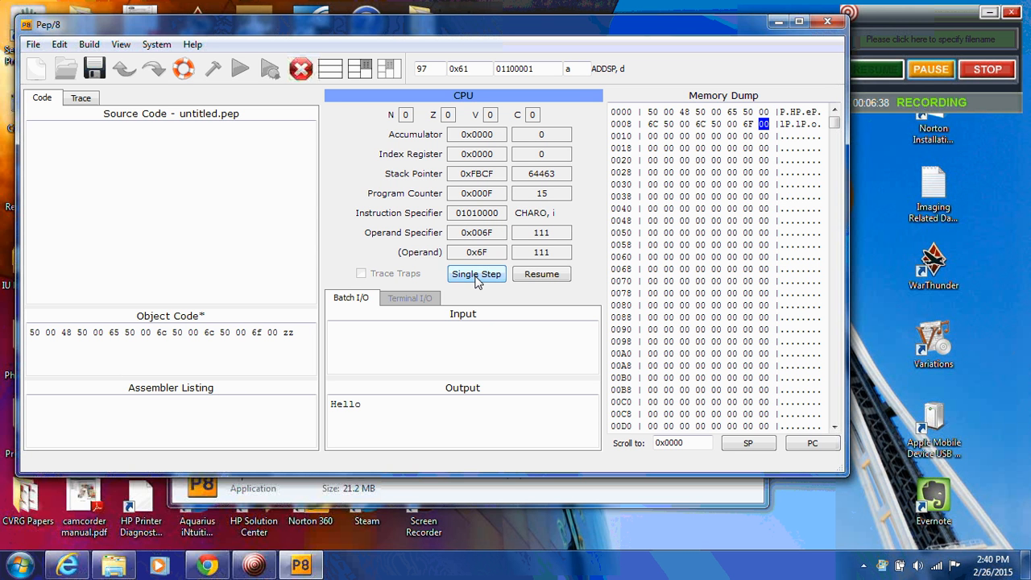
{"action": "left_click", "coordinate": [477, 274]}
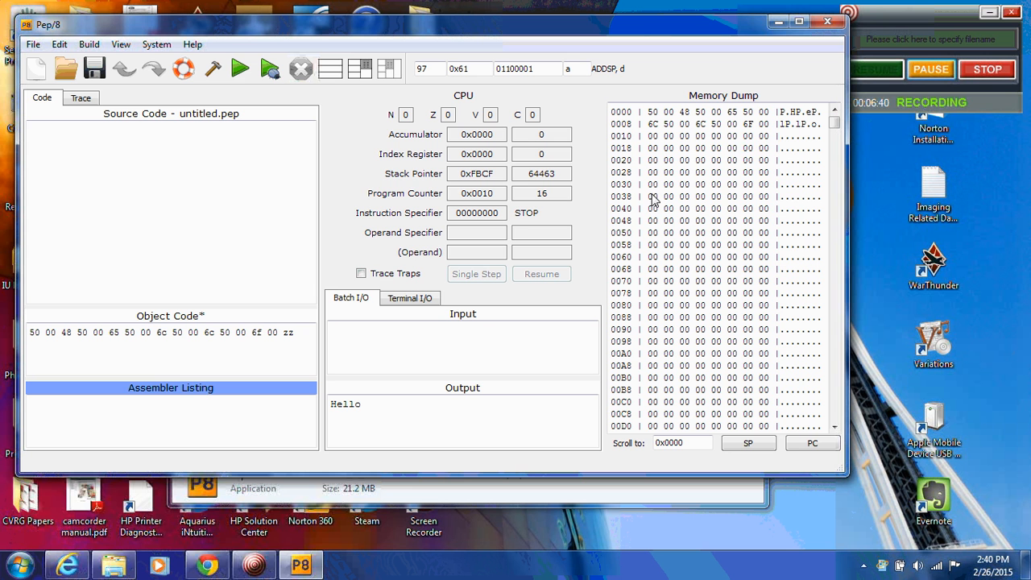
{"action": "mouse_move", "coordinate": [780, 136]}
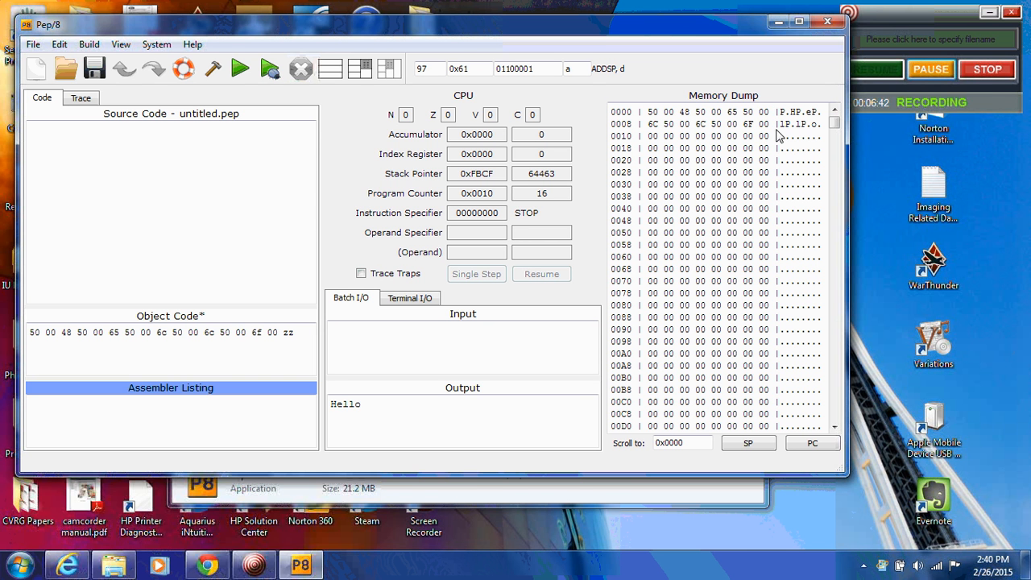
{"action": "mouse_move", "coordinate": [770, 132]}
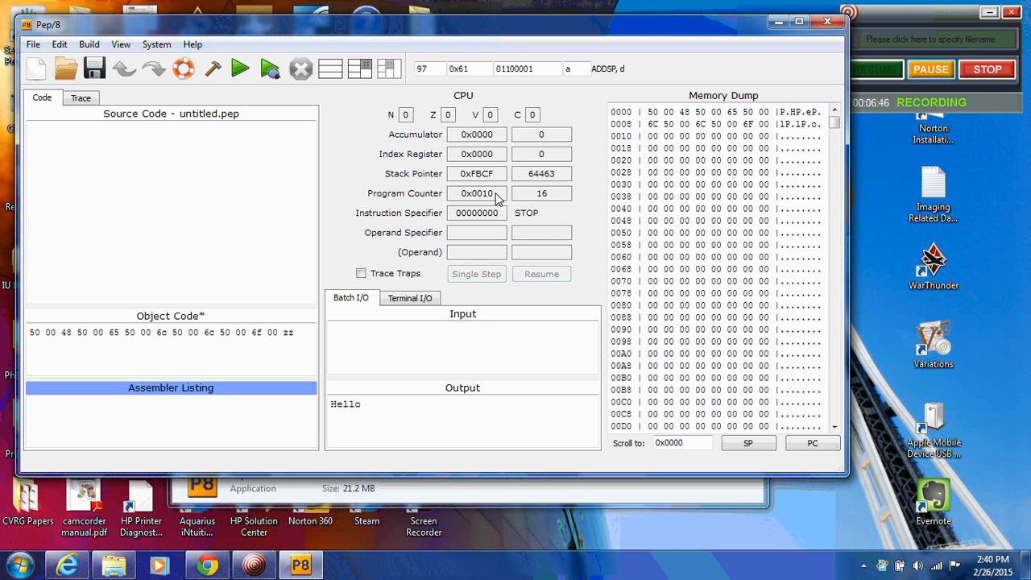
{"action": "mouse_move", "coordinate": [561, 203]}
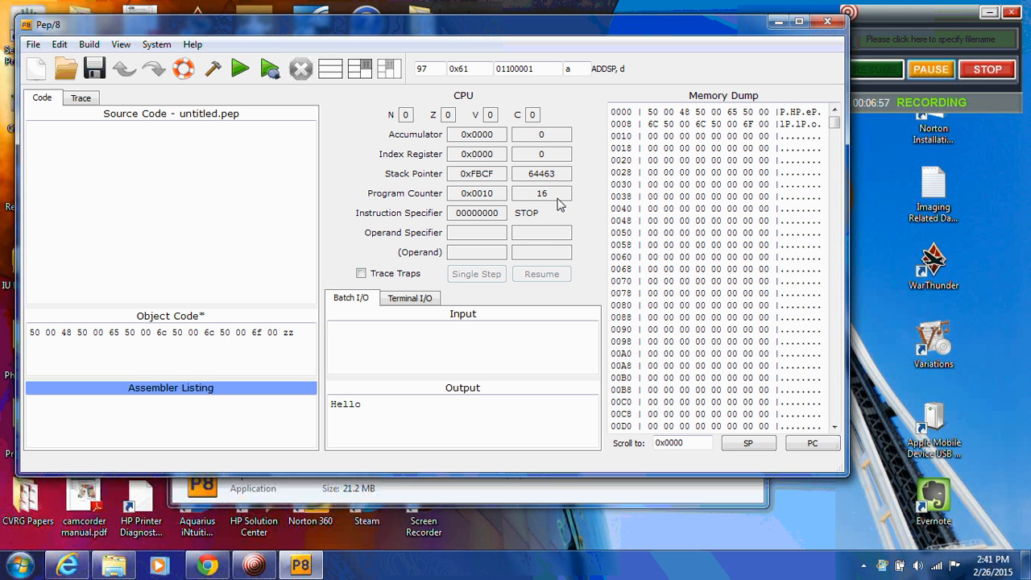
{"action": "mouse_move", "coordinate": [538, 171]}
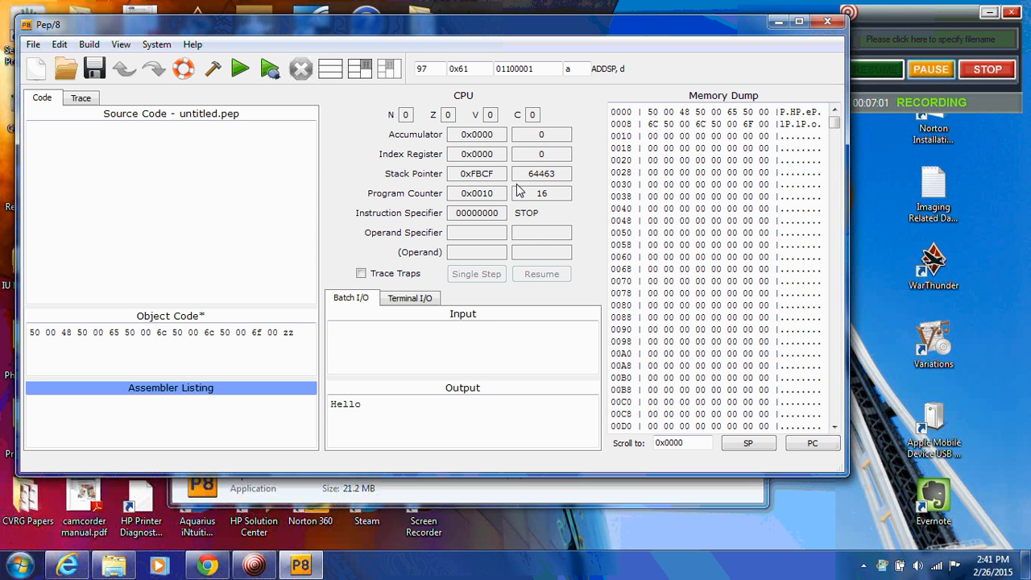
{"action": "mouse_move", "coordinate": [387, 427]}
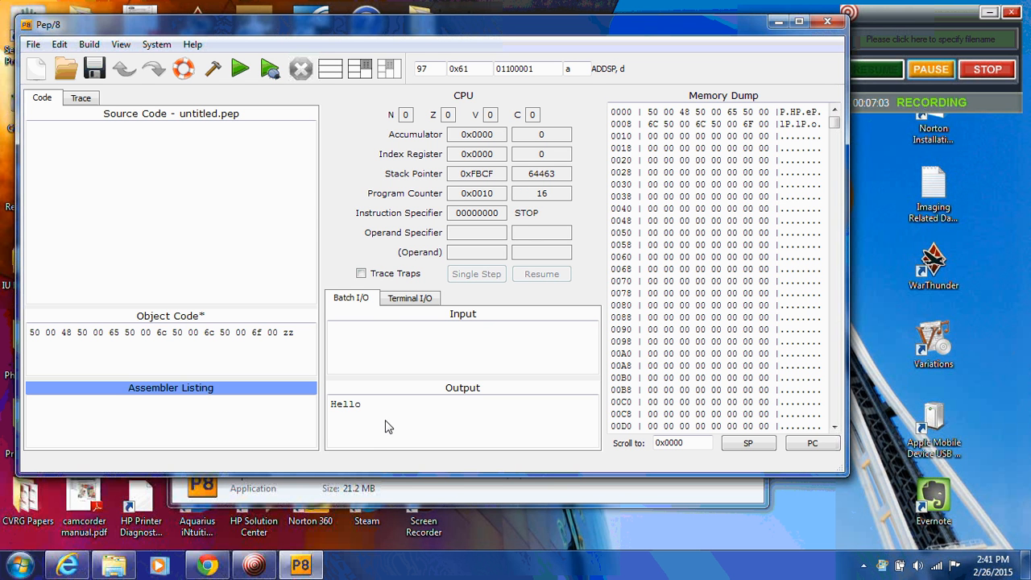
{"action": "mouse_move", "coordinate": [390, 422]}
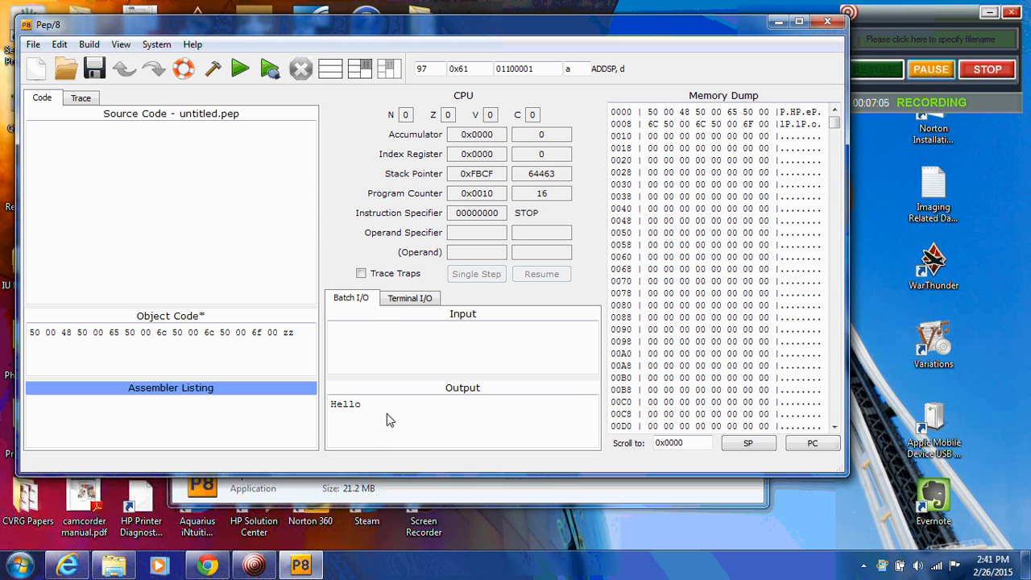
{"action": "mouse_move", "coordinate": [487, 298]}
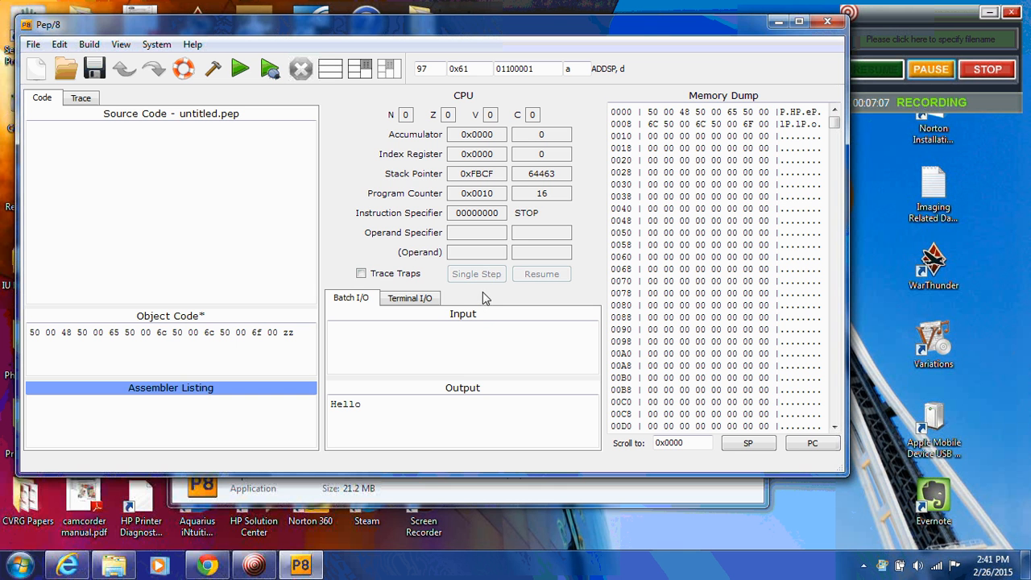
{"action": "mouse_move", "coordinate": [465, 277]}
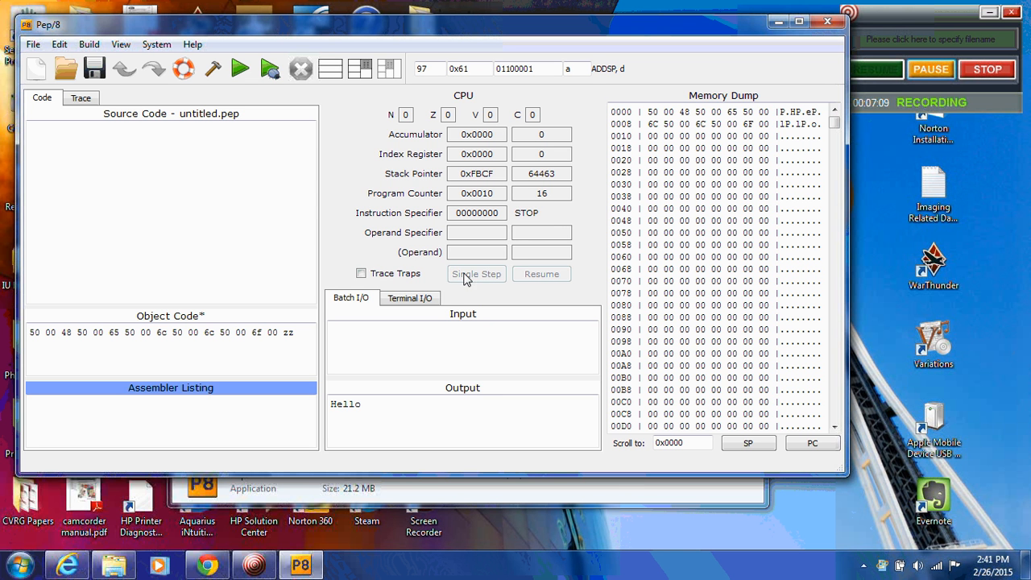
{"action": "mouse_move", "coordinate": [480, 283]}
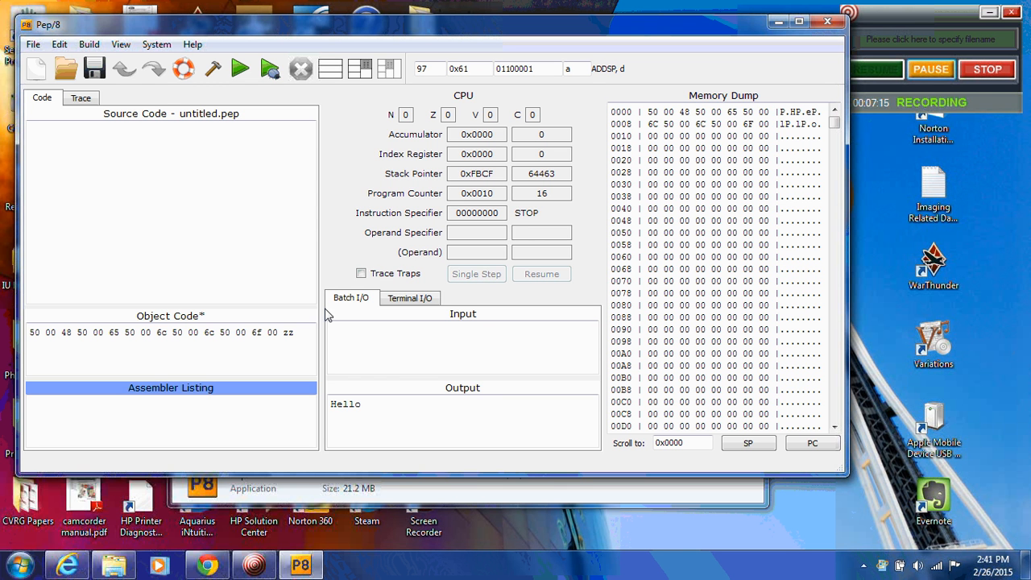
{"action": "mouse_move", "coordinate": [249, 339]}
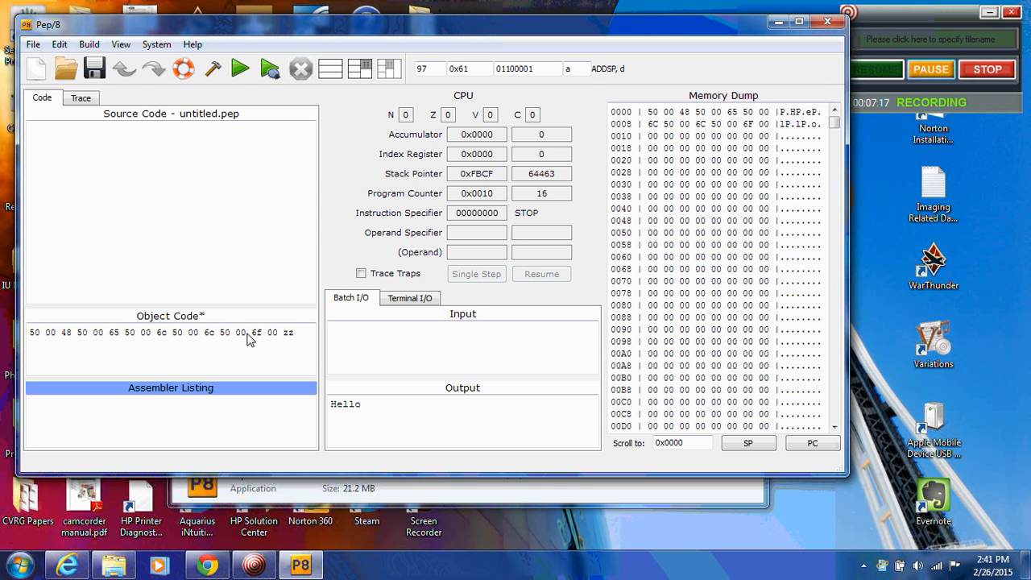
{"action": "mouse_move", "coordinate": [690, 127]}
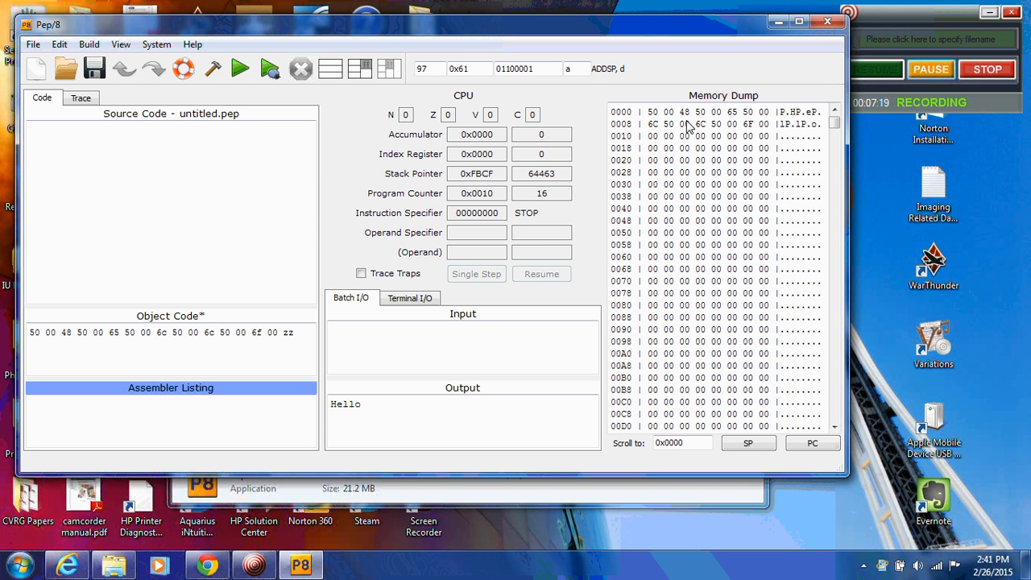
{"action": "mouse_move", "coordinate": [216, 112]}
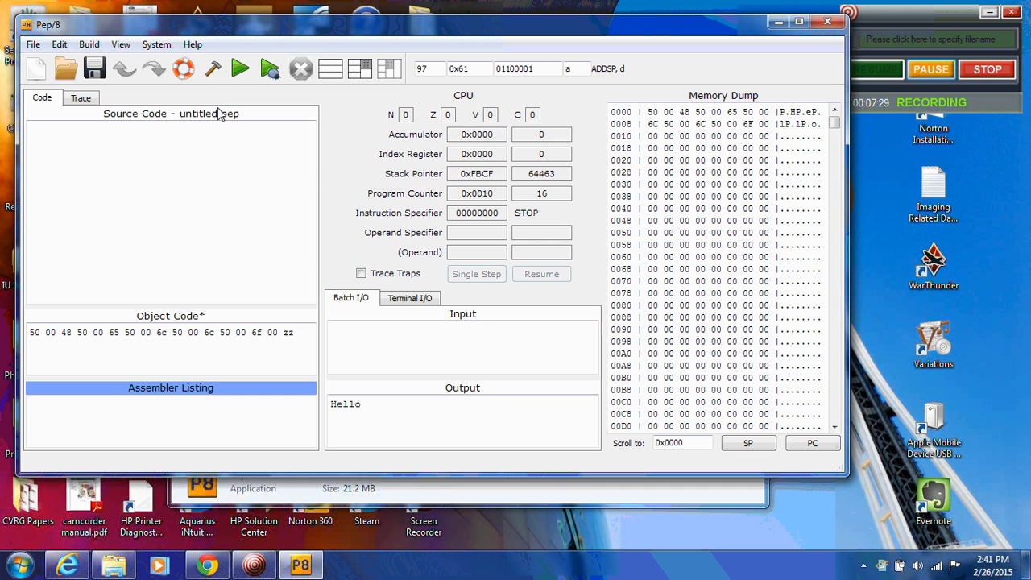
{"action": "mouse_move", "coordinate": [341, 151]}
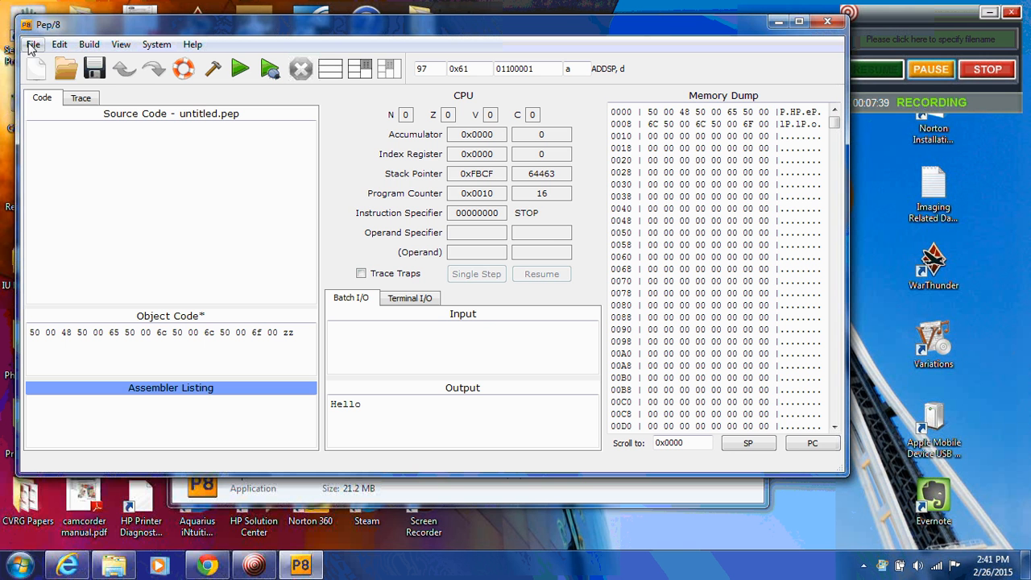
Step: Save the object code to the Desktop as test.pepo using Save Object As
{"action": "left_click", "coordinate": [32, 45]}
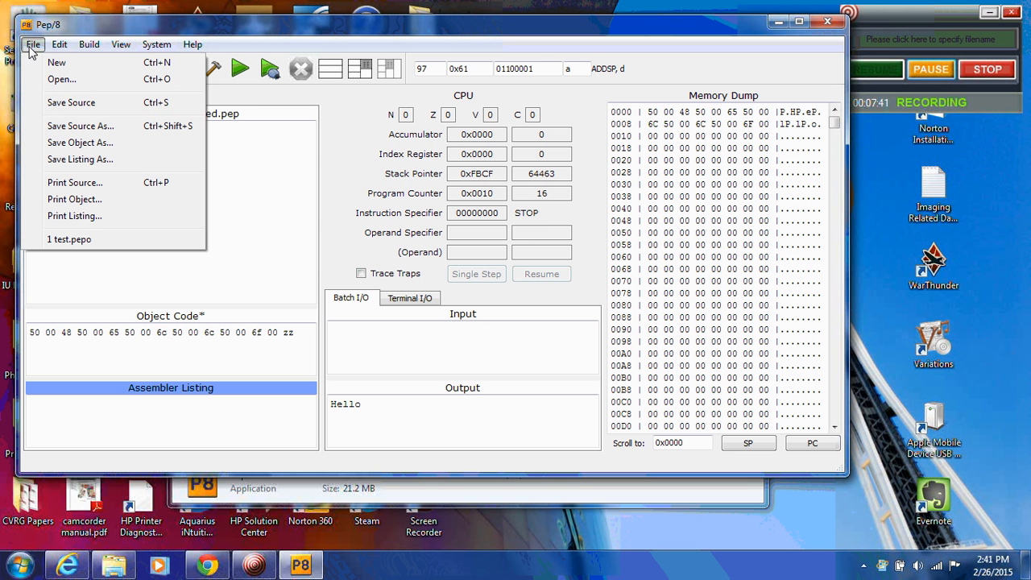
{"action": "mouse_move", "coordinate": [81, 142]}
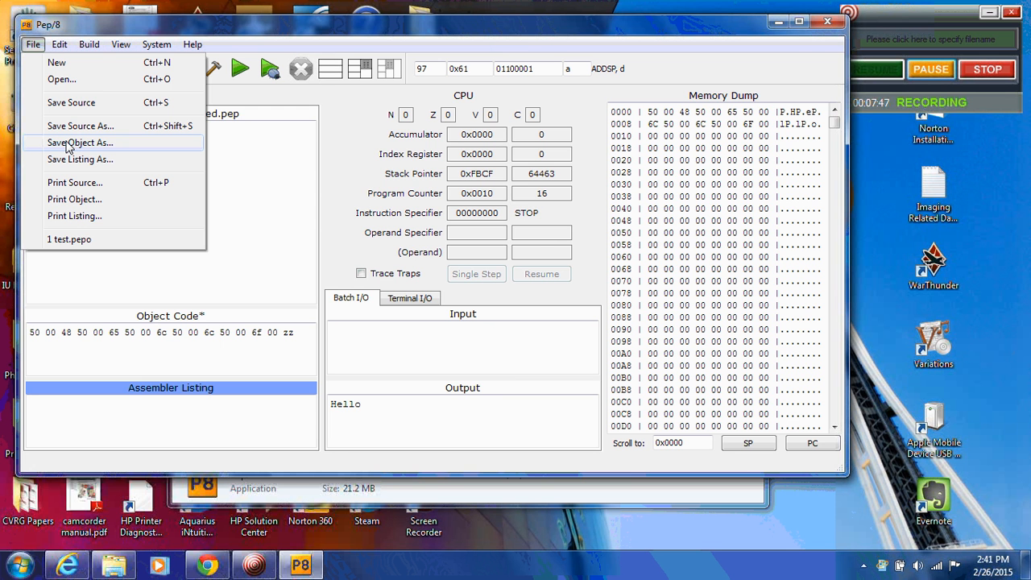
{"action": "left_click", "coordinate": [80, 141]}
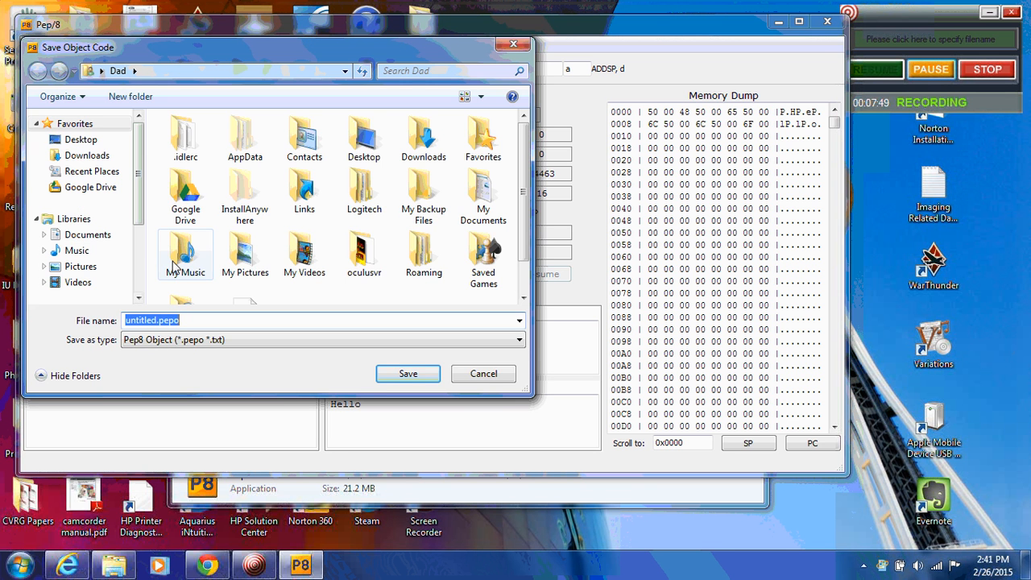
{"action": "mouse_move", "coordinate": [112, 128]}
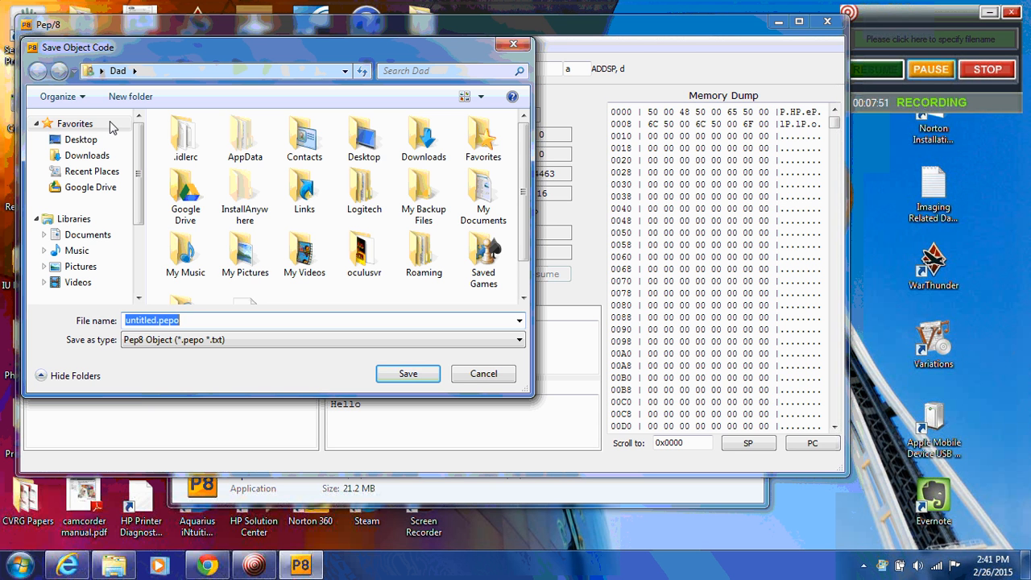
{"action": "left_click", "coordinate": [81, 138]}
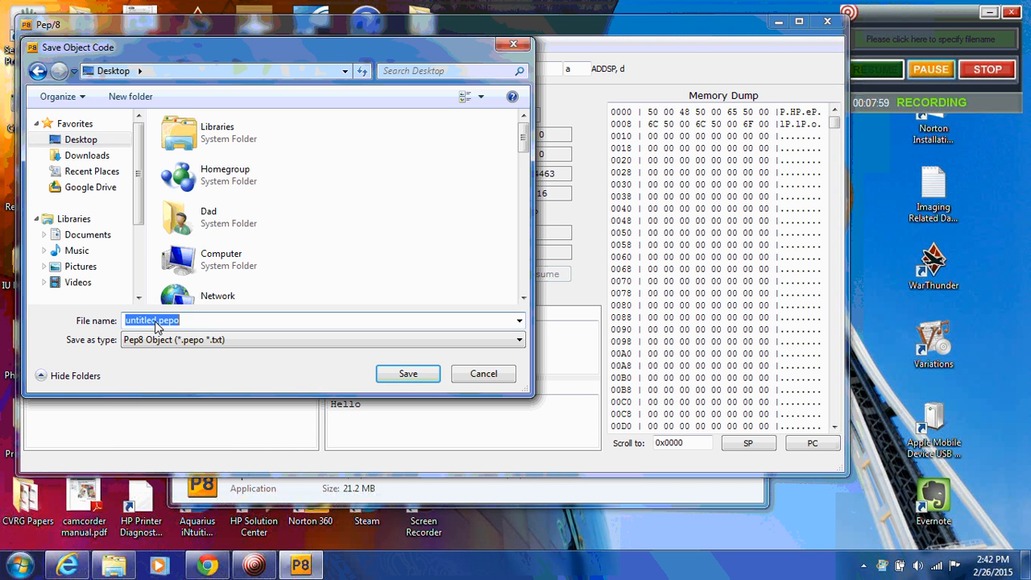
{"action": "left_click", "coordinate": [164, 319]}
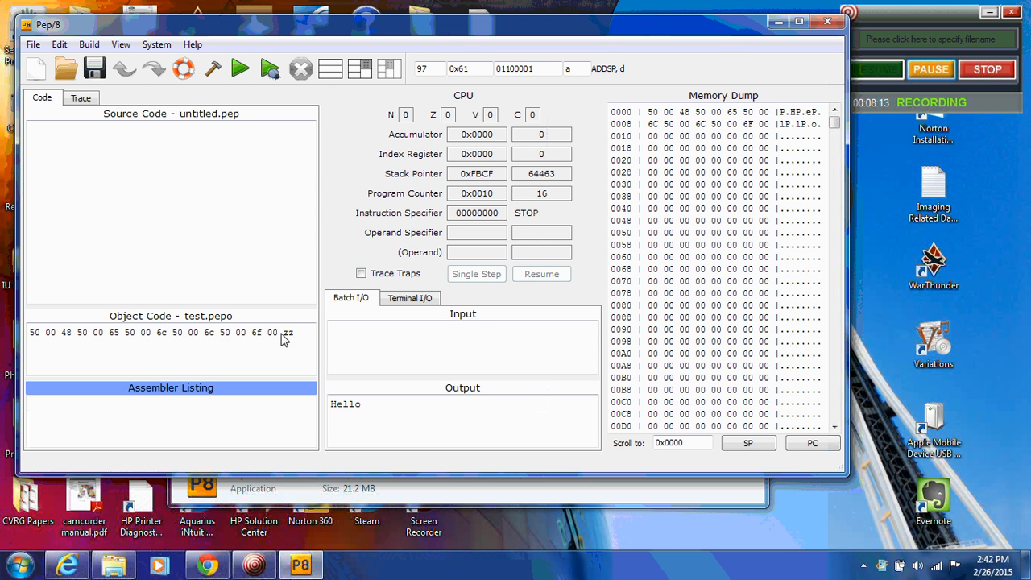
{"action": "mouse_move", "coordinate": [161, 345]}
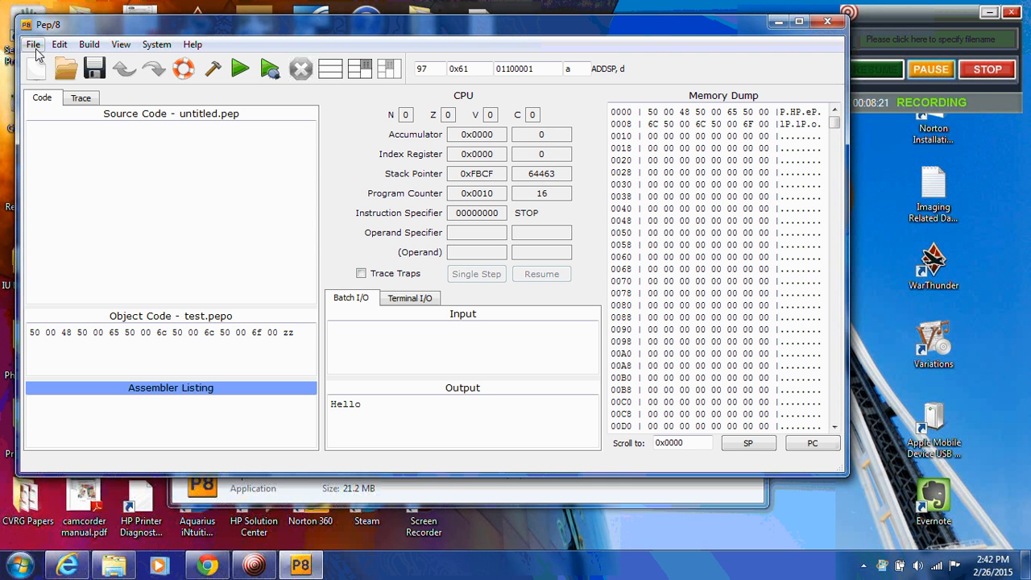
Step: Reopen test.pepo from the Desktop listing via File > Open
{"action": "left_click", "coordinate": [32, 45]}
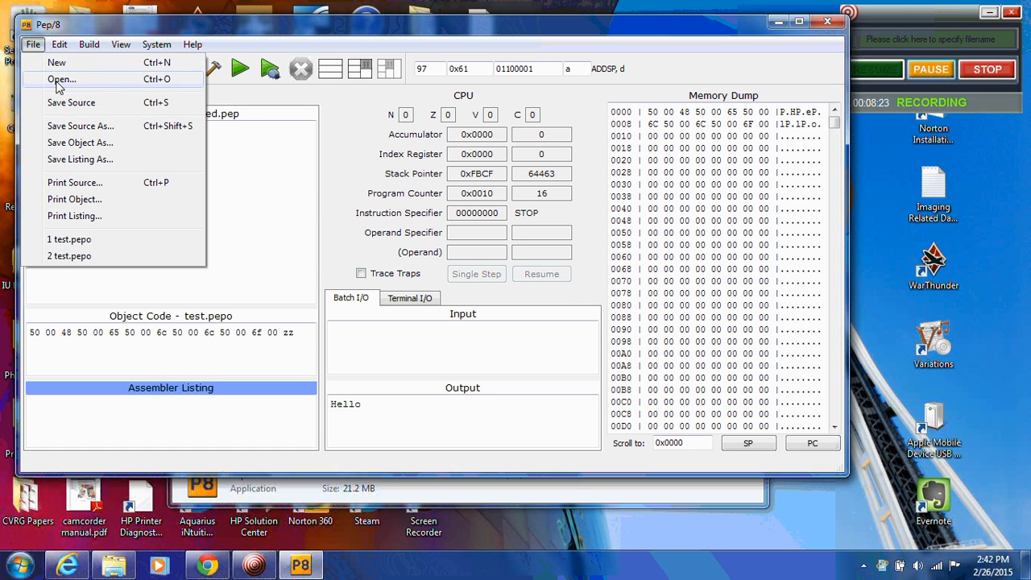
{"action": "left_click", "coordinate": [62, 79]}
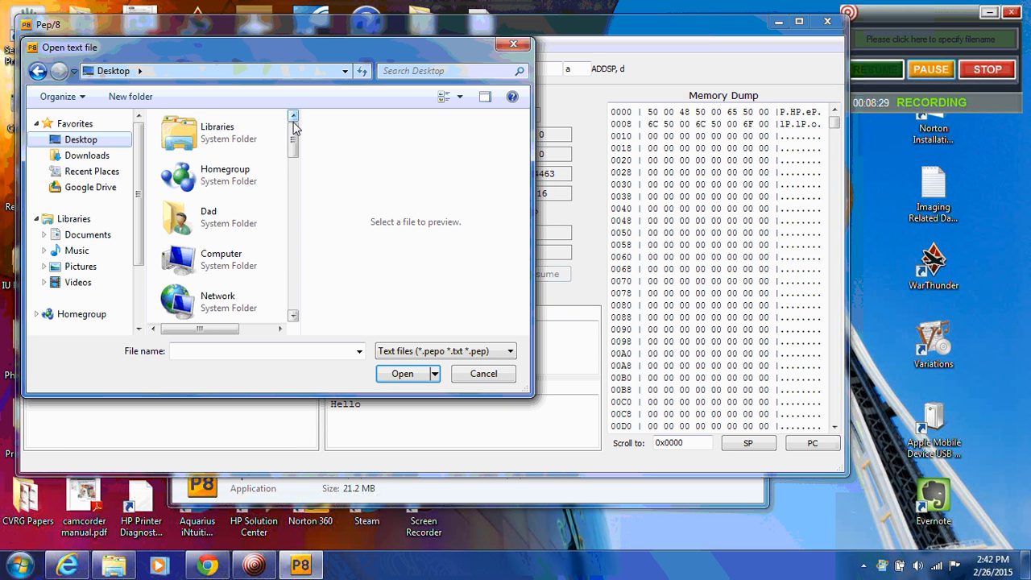
{"action": "scroll", "scroll_direction": "down", "scroll_amount": 3}
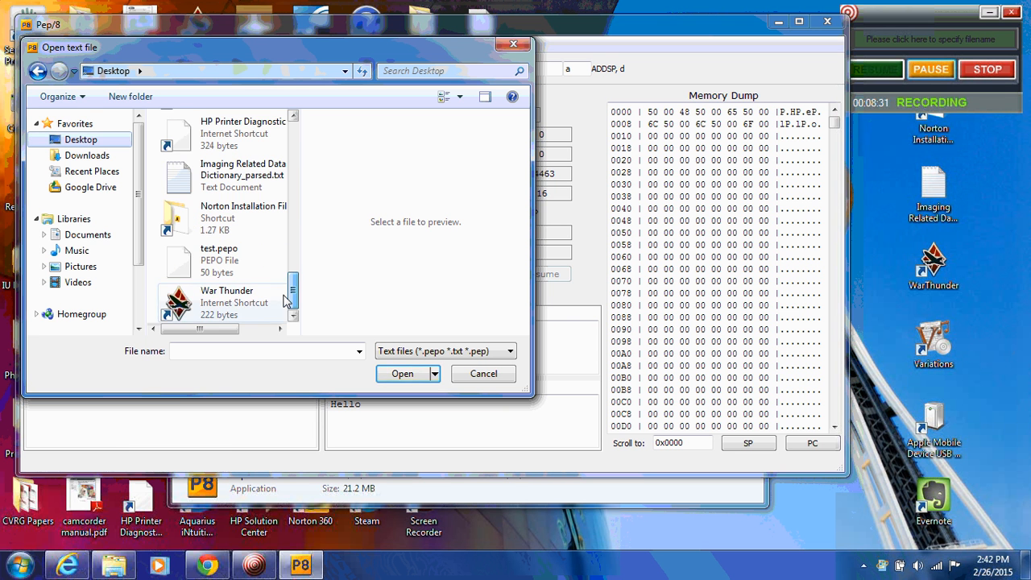
{"action": "left_click", "coordinate": [219, 259]}
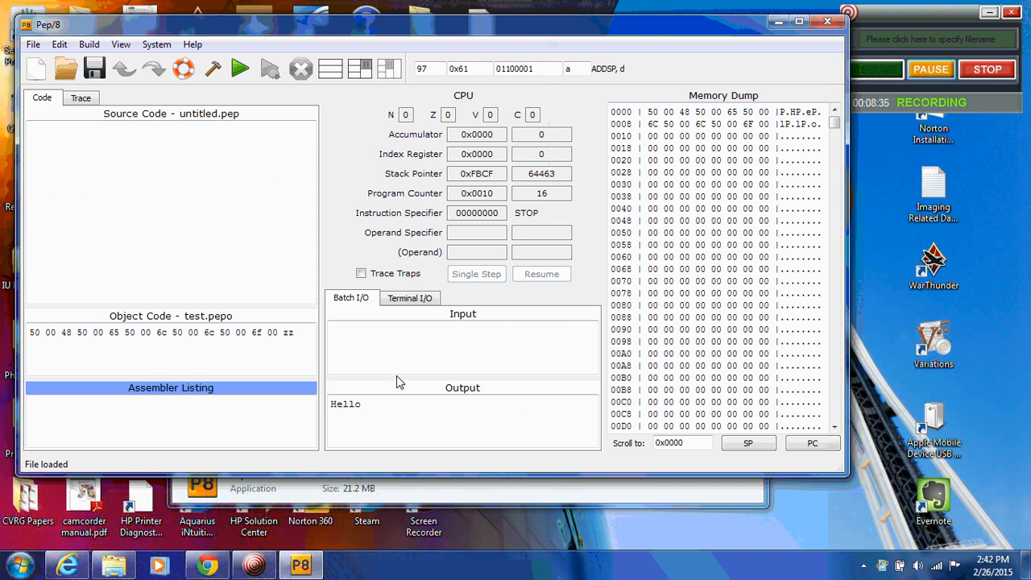
{"action": "mouse_move", "coordinate": [308, 339]}
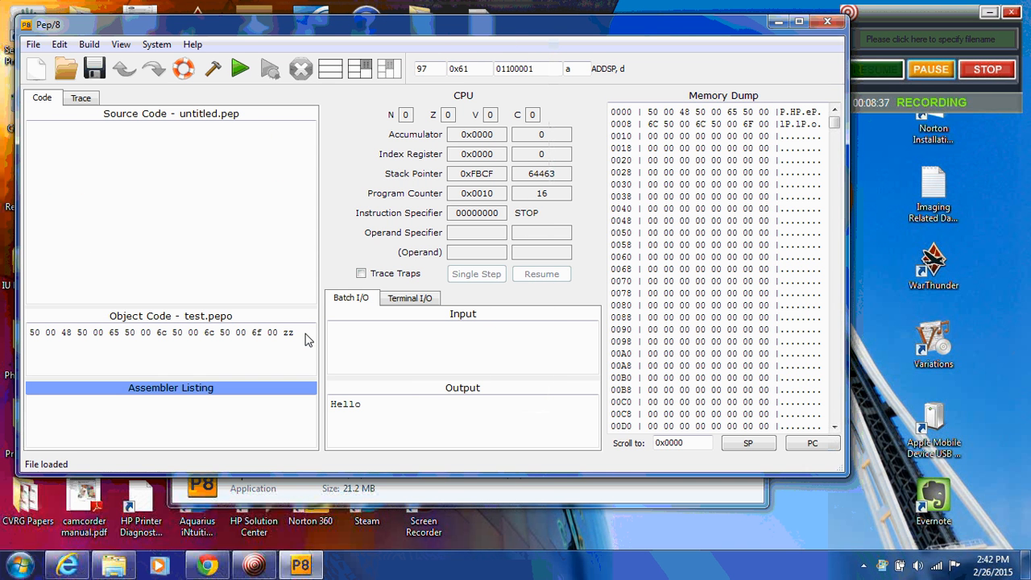